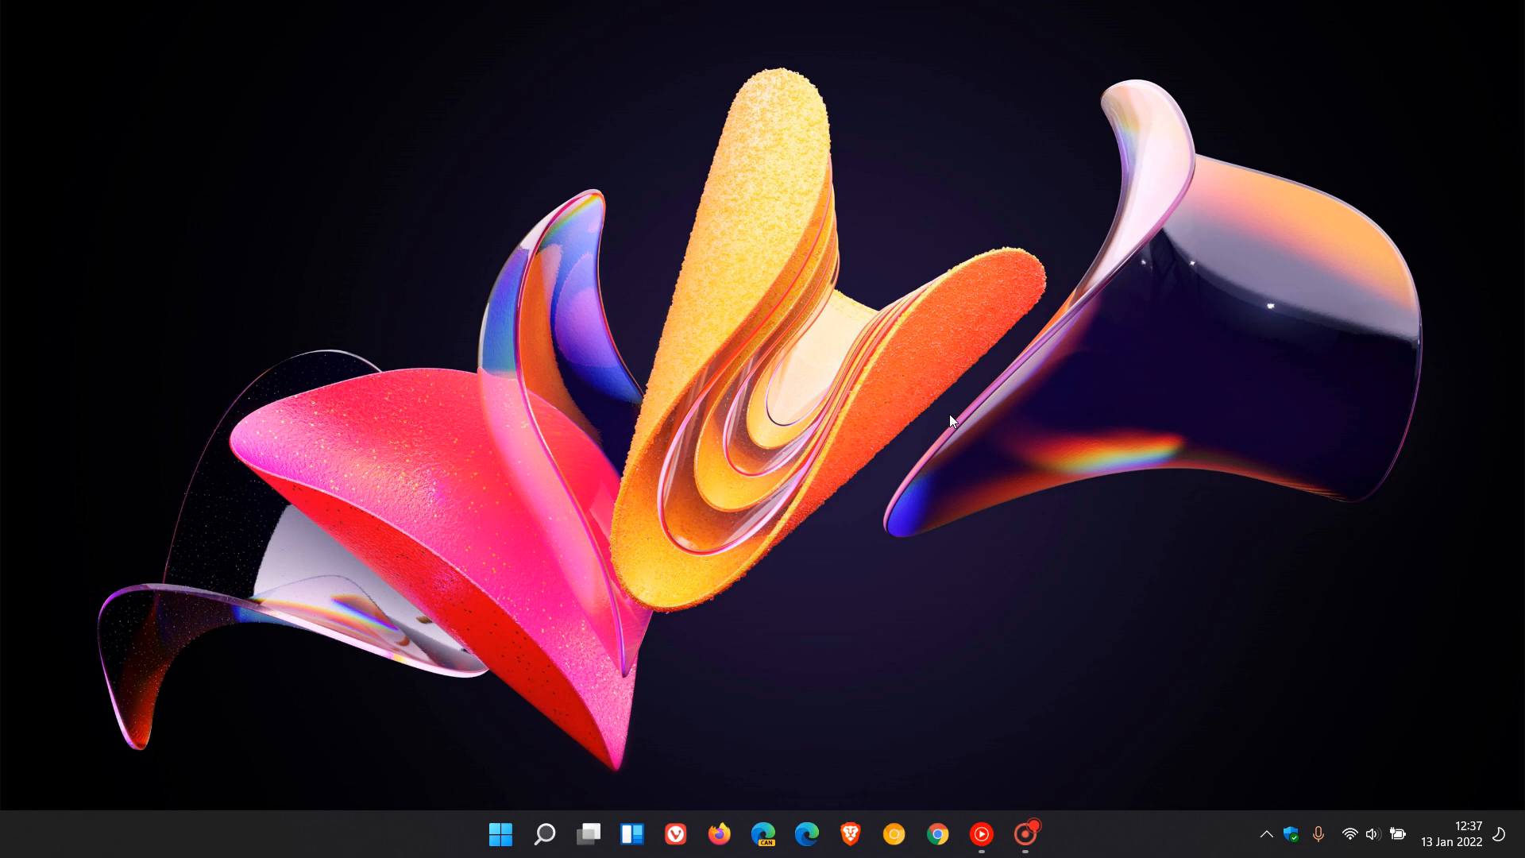
{"action": "mouse_move", "coordinate": [687, 631]}
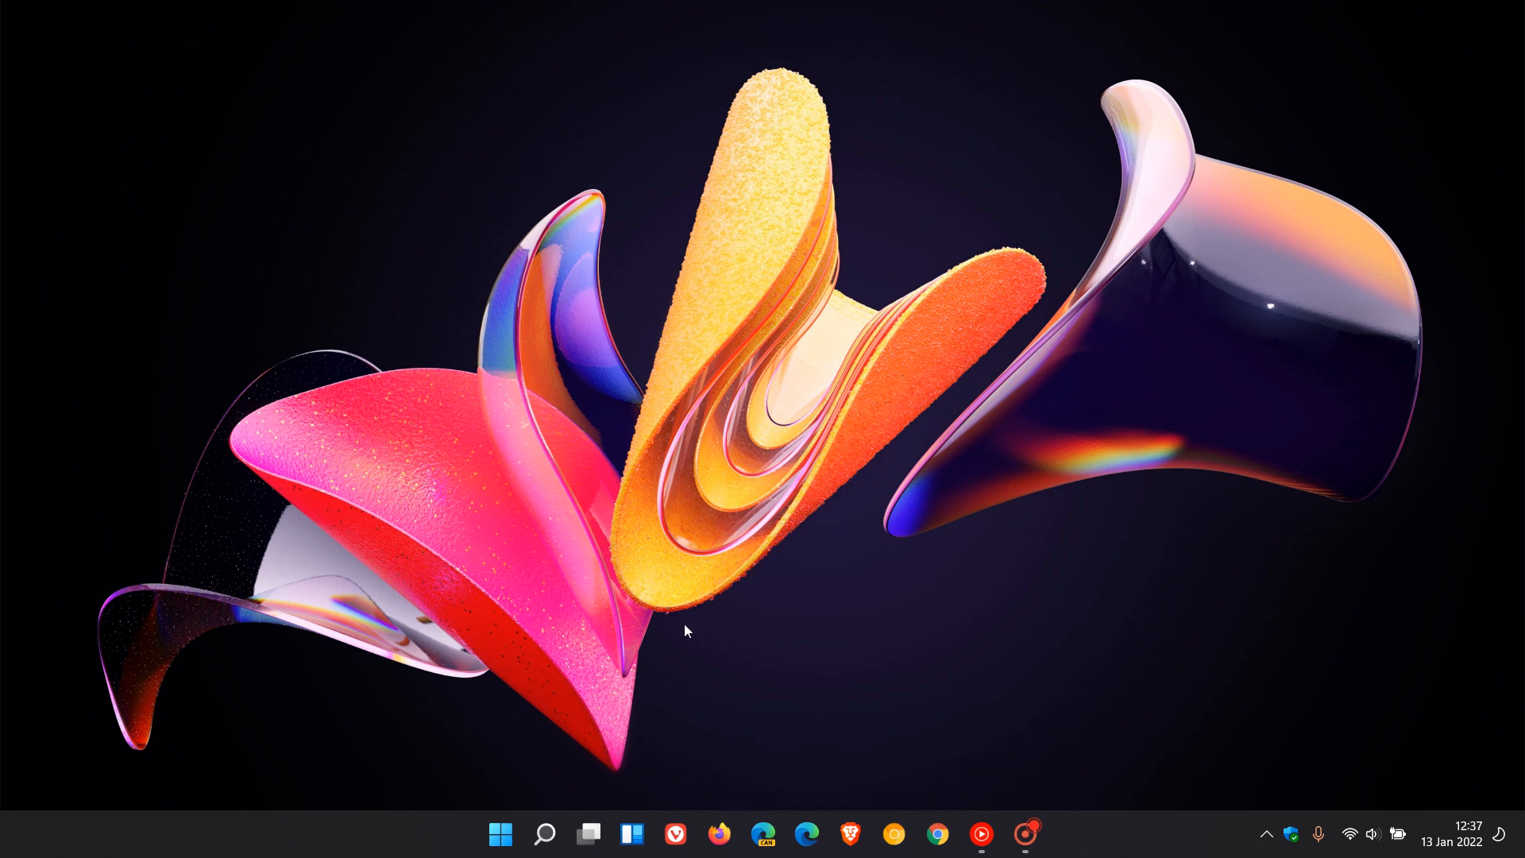
Reach the Windows Update history page listing installed updates including KB5009566
{"action": "left_click", "coordinate": [500, 834]}
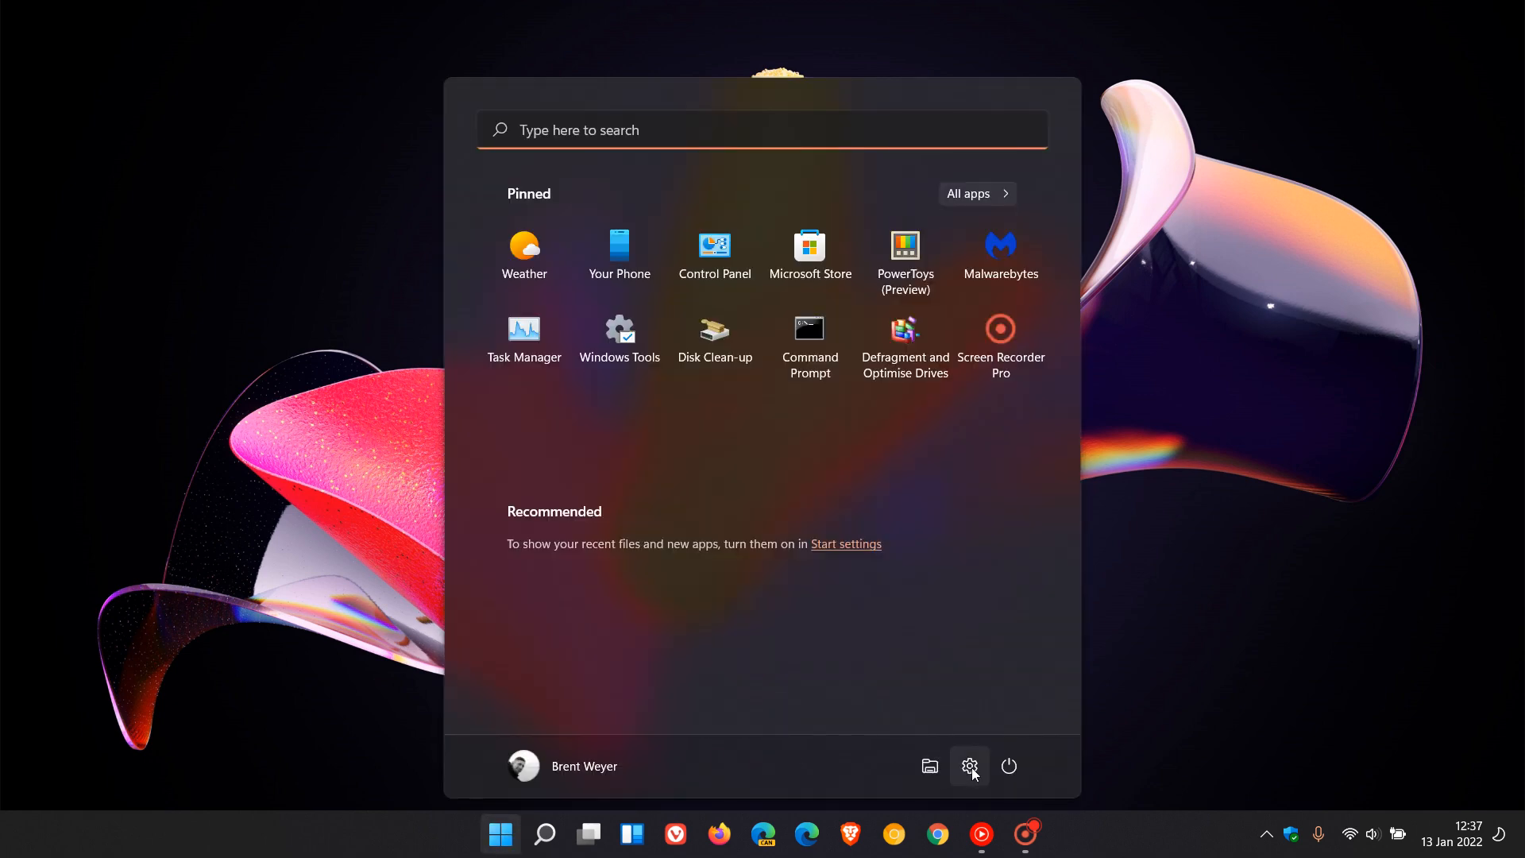
{"action": "left_click", "coordinate": [969, 766]}
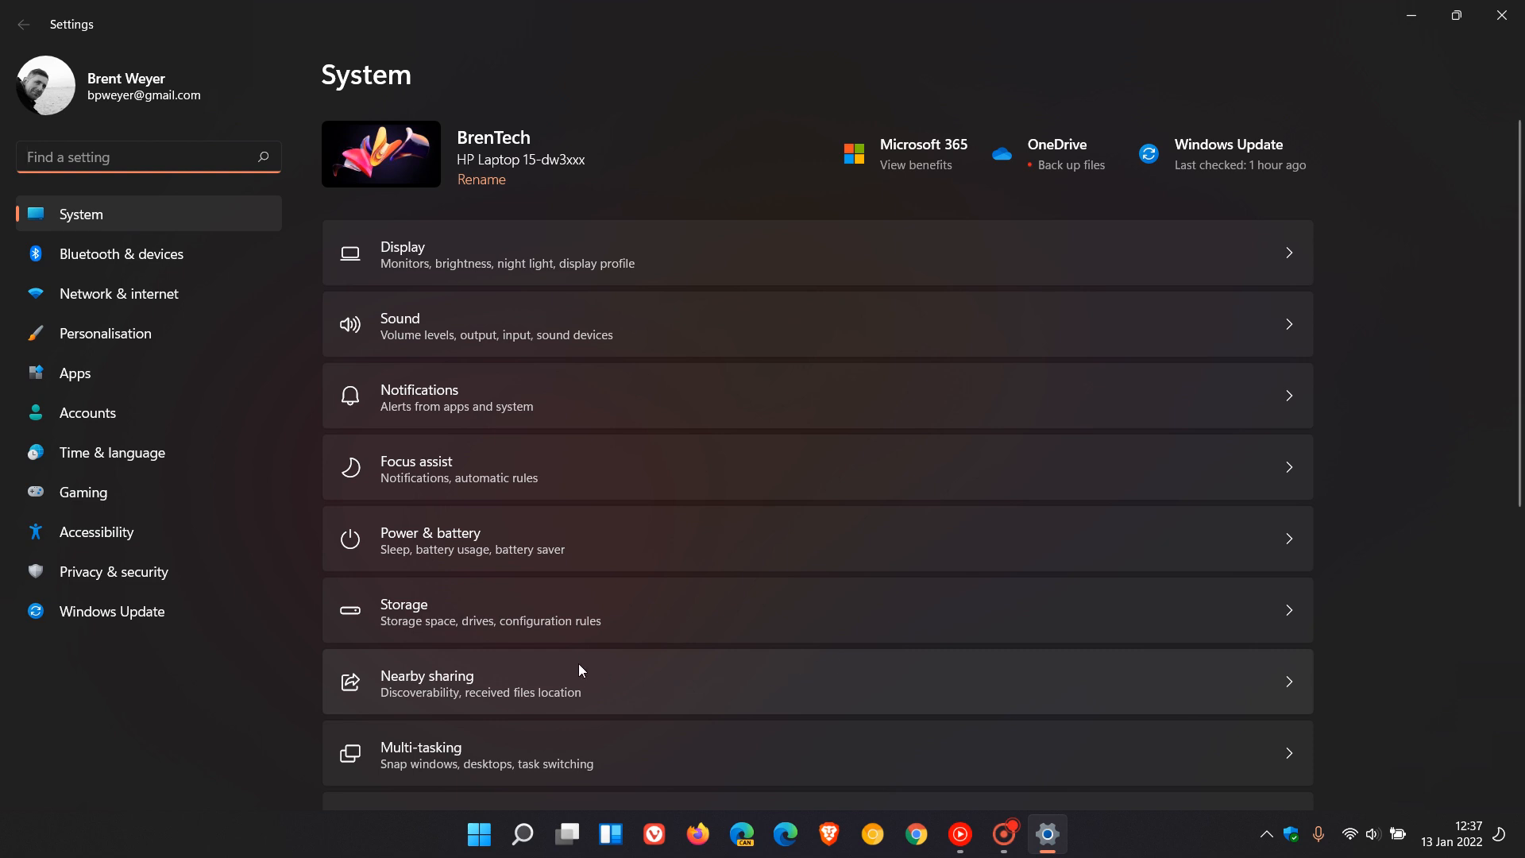
{"action": "left_click", "coordinate": [111, 610]}
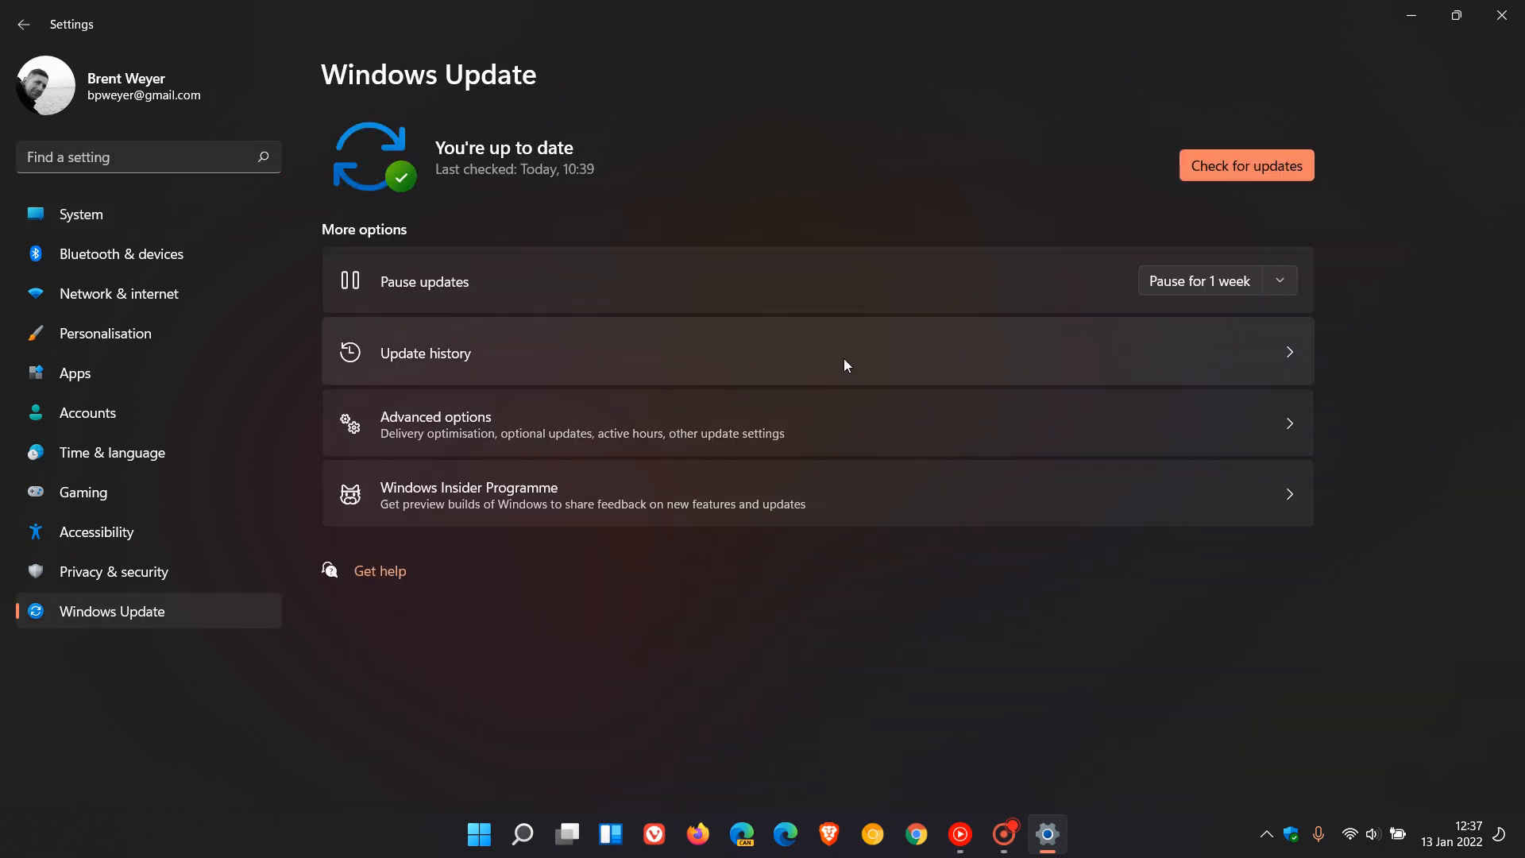
{"action": "left_click", "coordinate": [426, 353]}
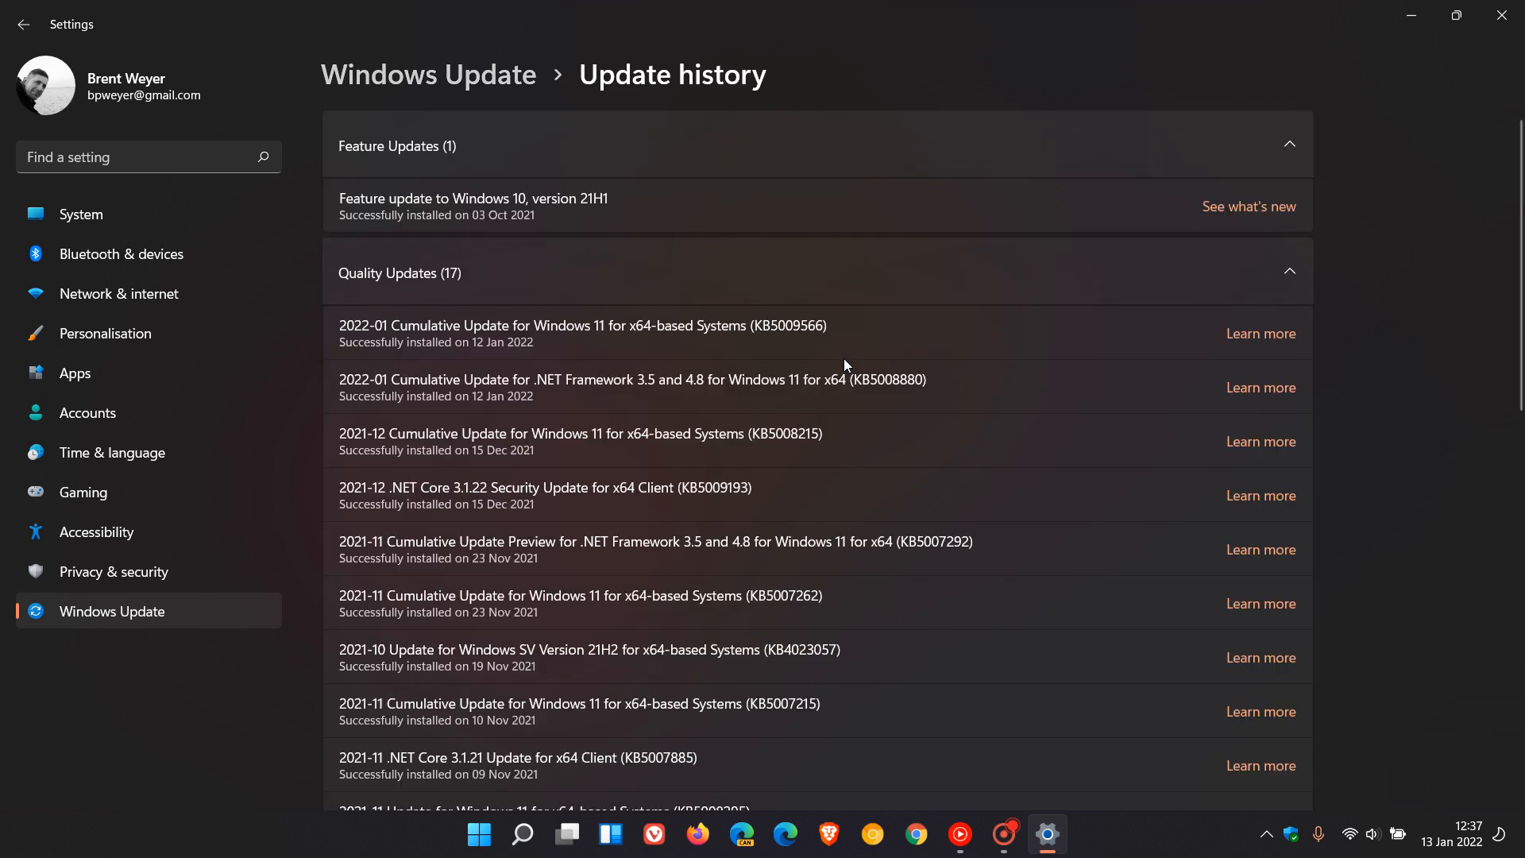
{"action": "mouse_move", "coordinate": [866, 348]}
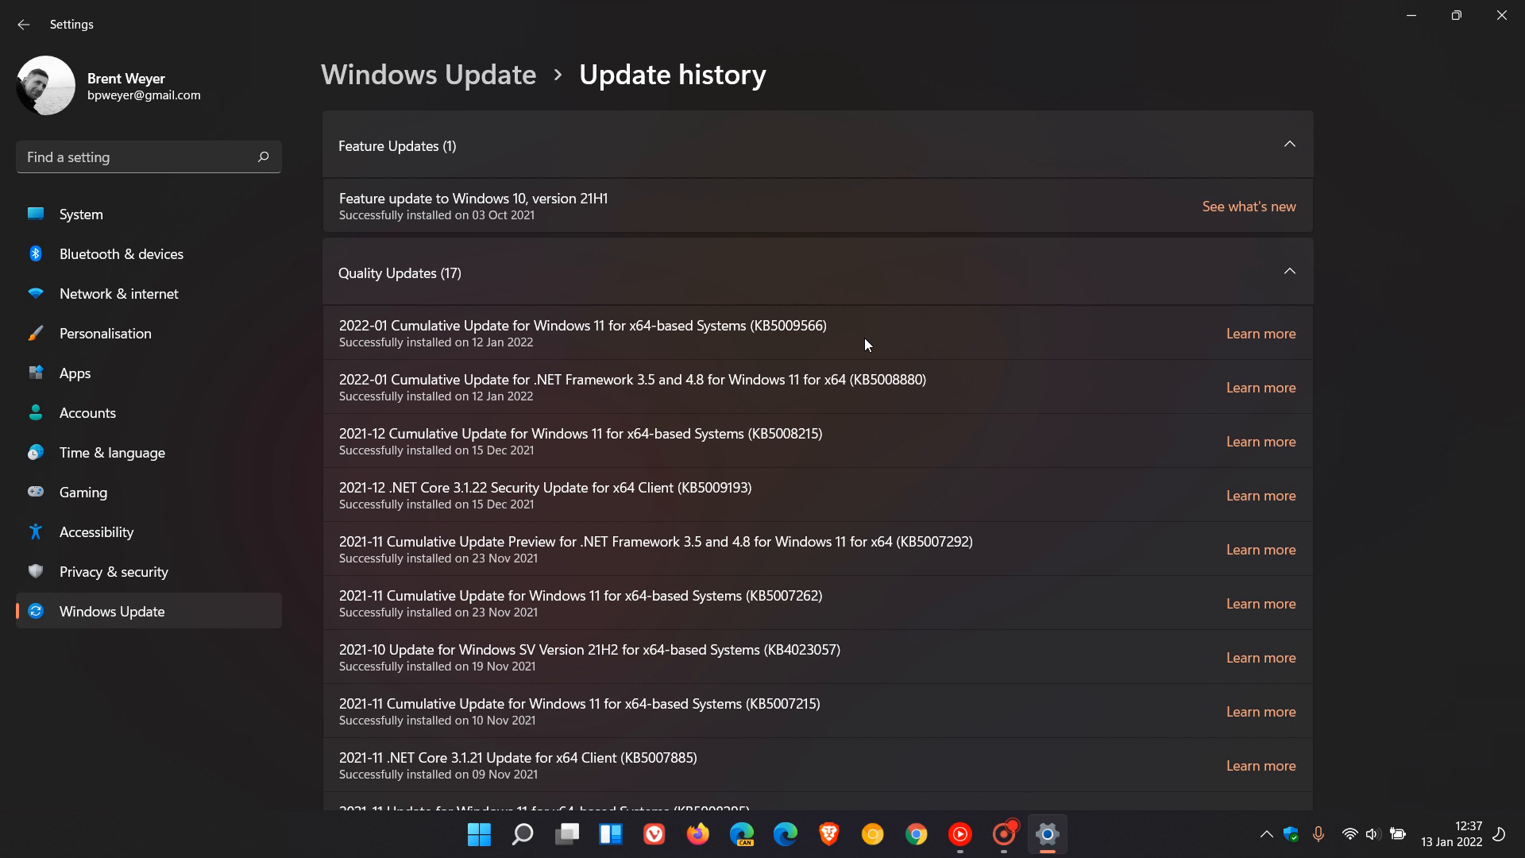
{"action": "mouse_move", "coordinate": [865, 329]}
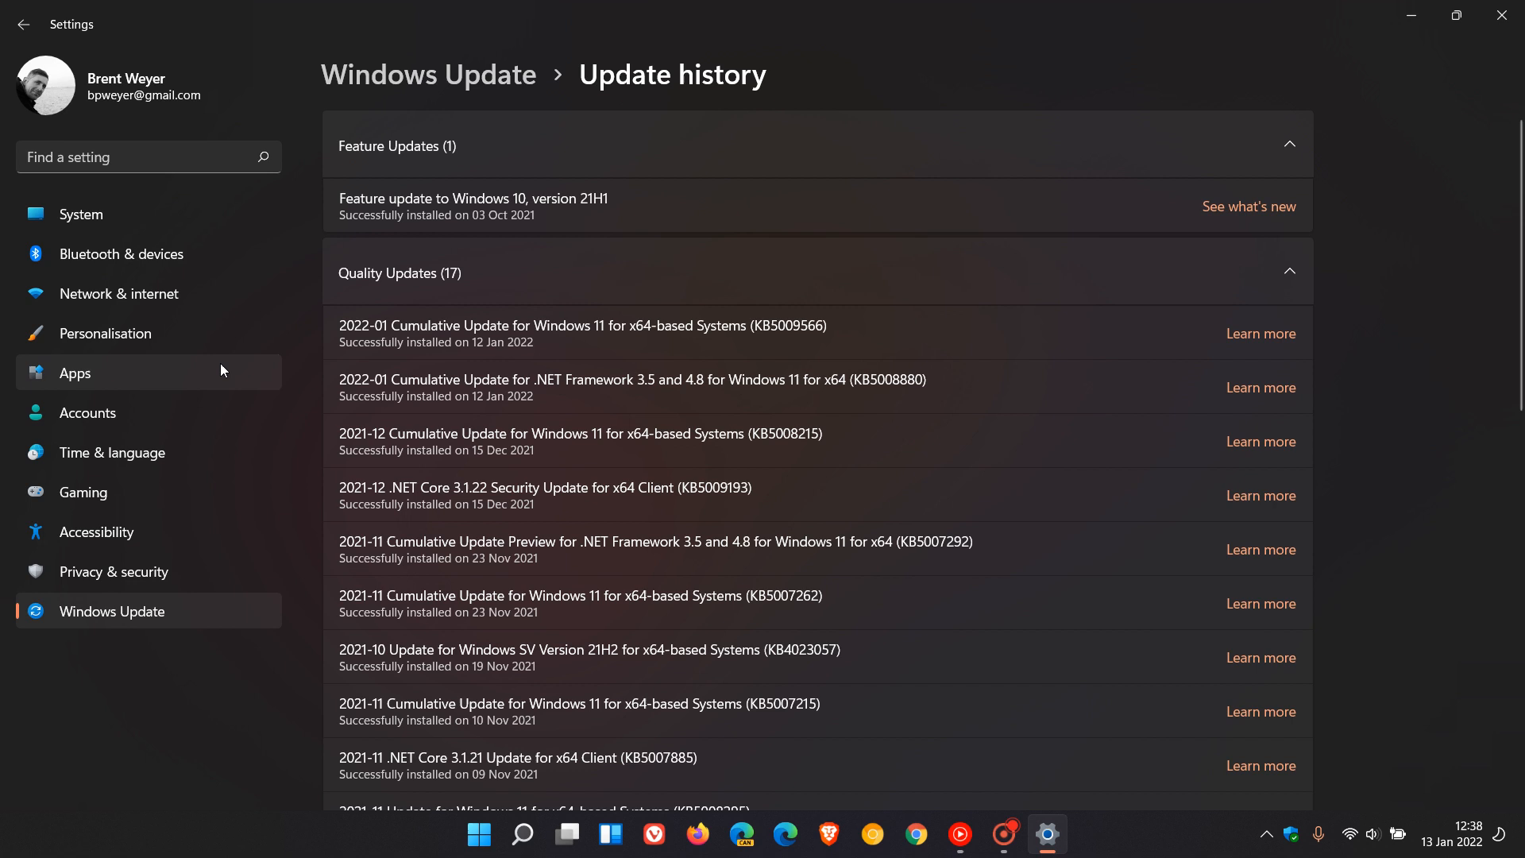
{"action": "mouse_move", "coordinate": [151, 292]}
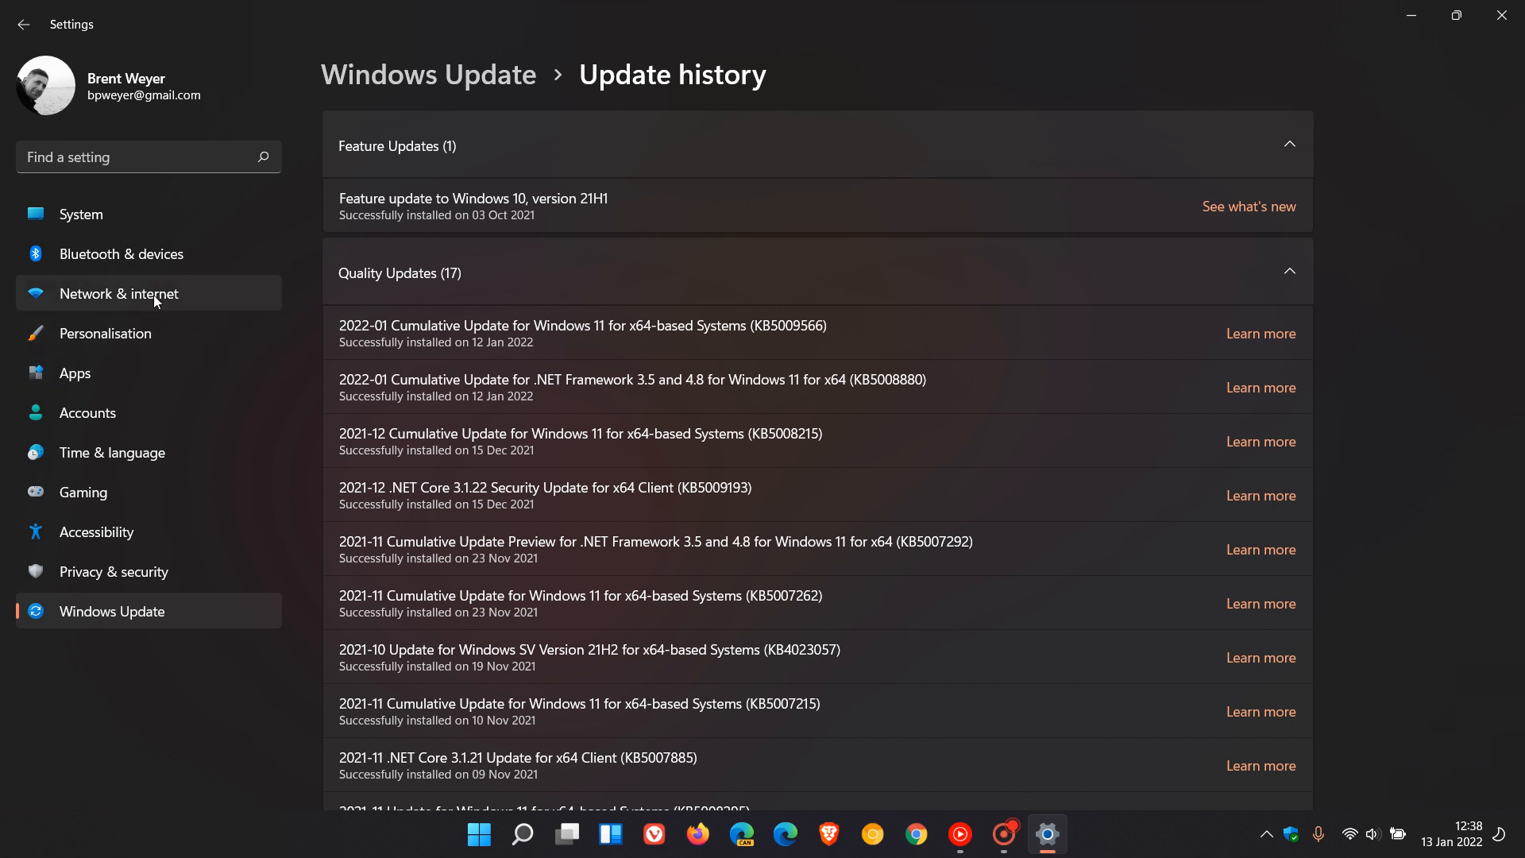
Show the VPN page under Network & internet settings
{"action": "left_click", "coordinate": [119, 292]}
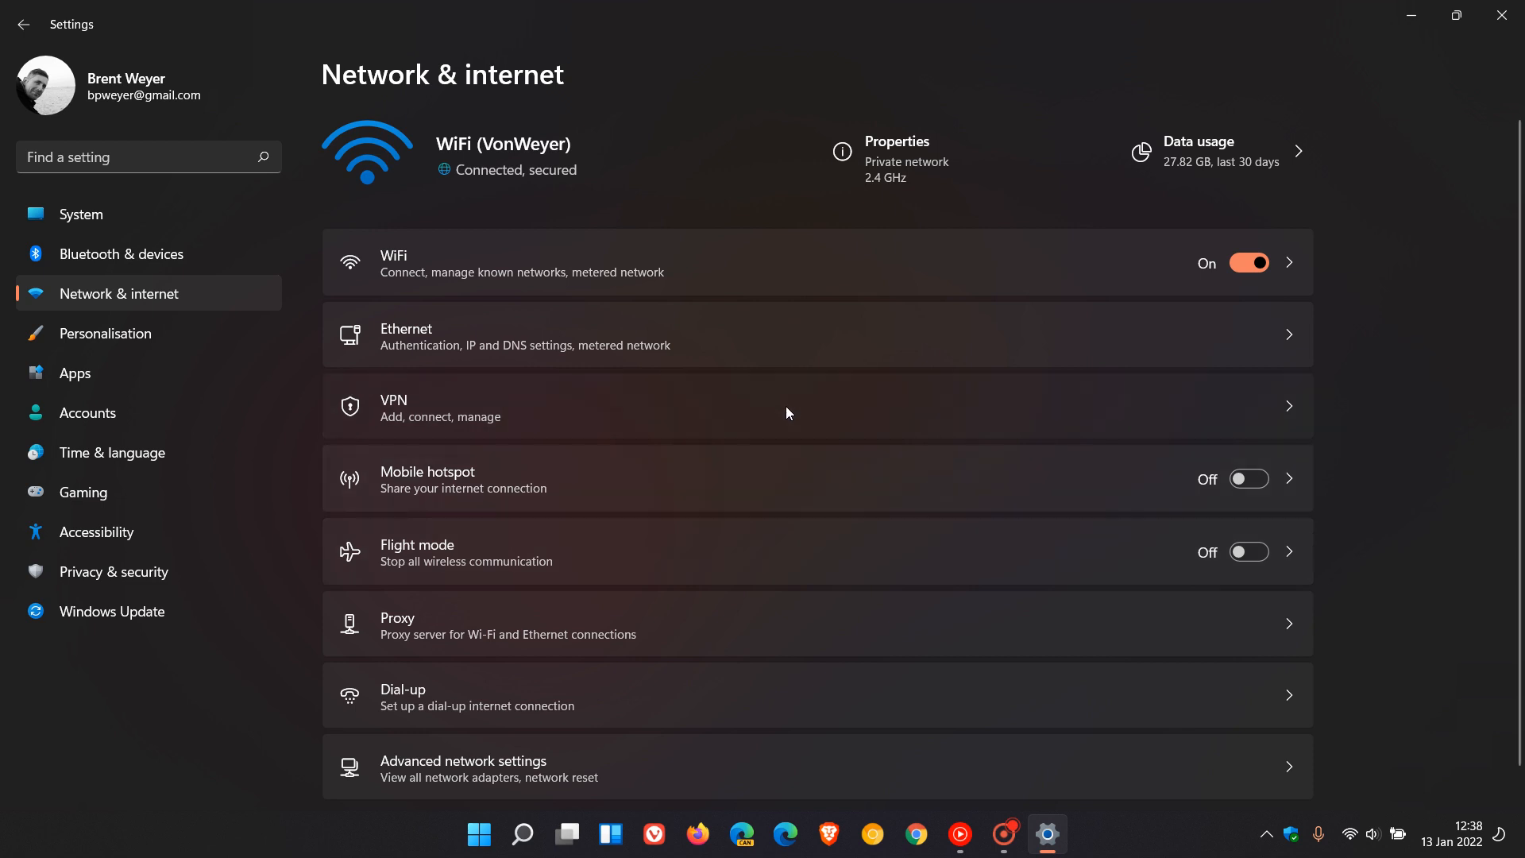
{"action": "left_click", "coordinate": [439, 407]}
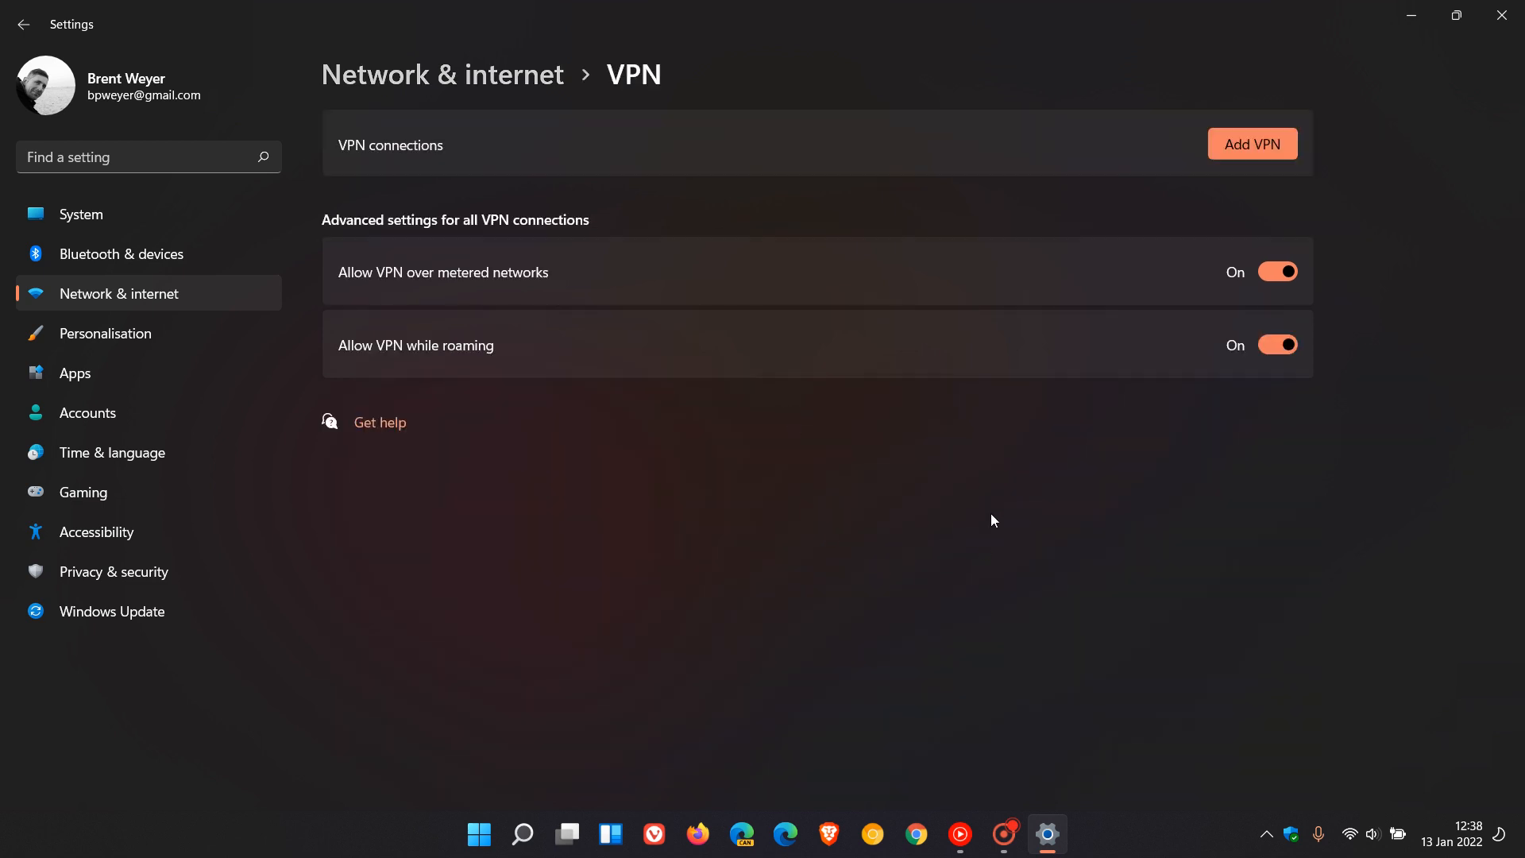
{"action": "mouse_move", "coordinate": [933, 478]}
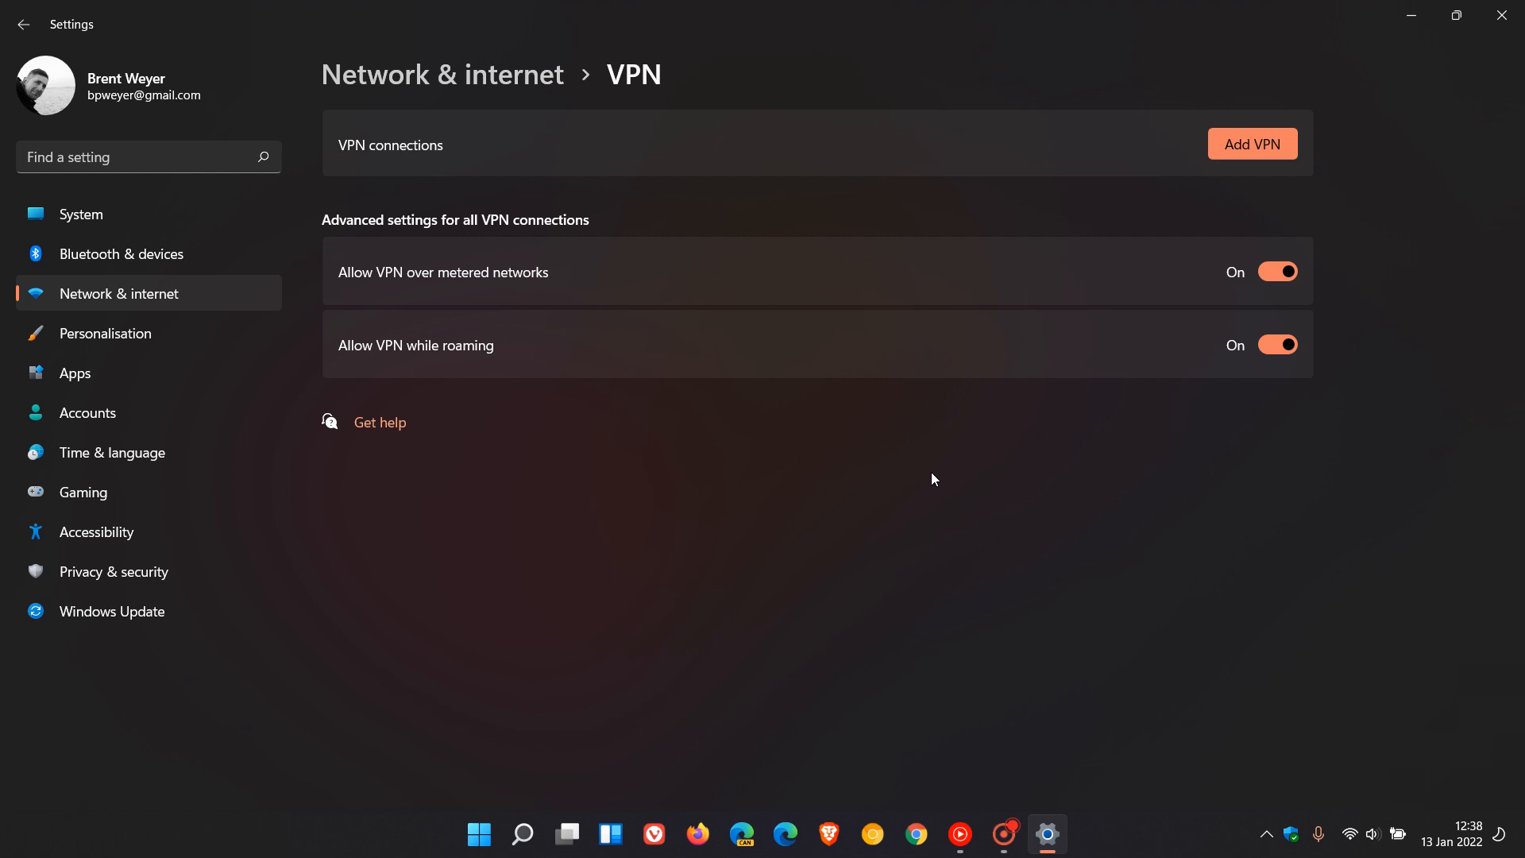
{"action": "mouse_move", "coordinate": [967, 451]}
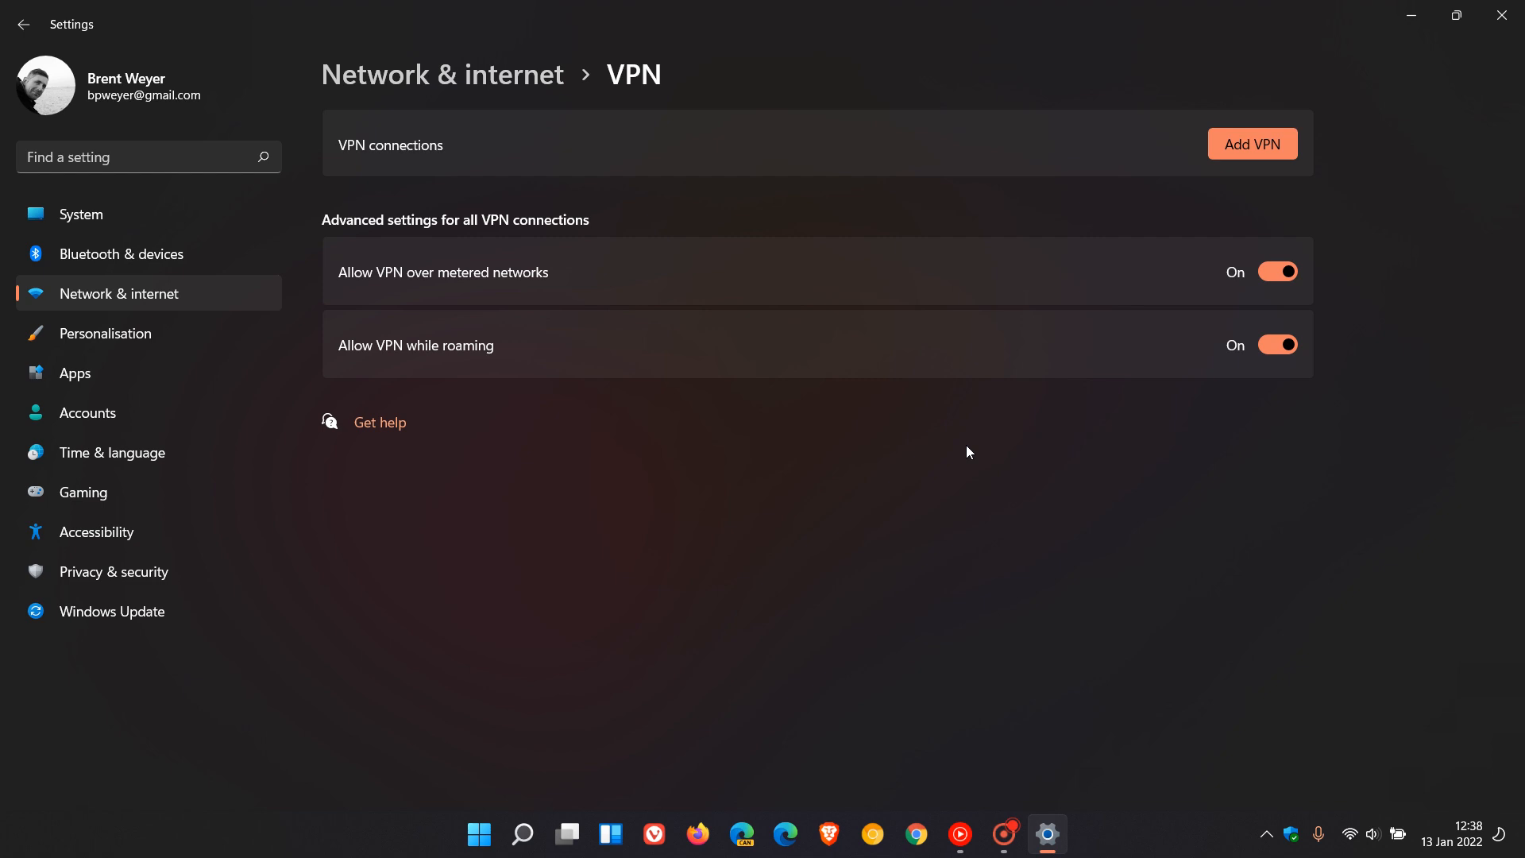
{"action": "mouse_move", "coordinate": [1027, 503]}
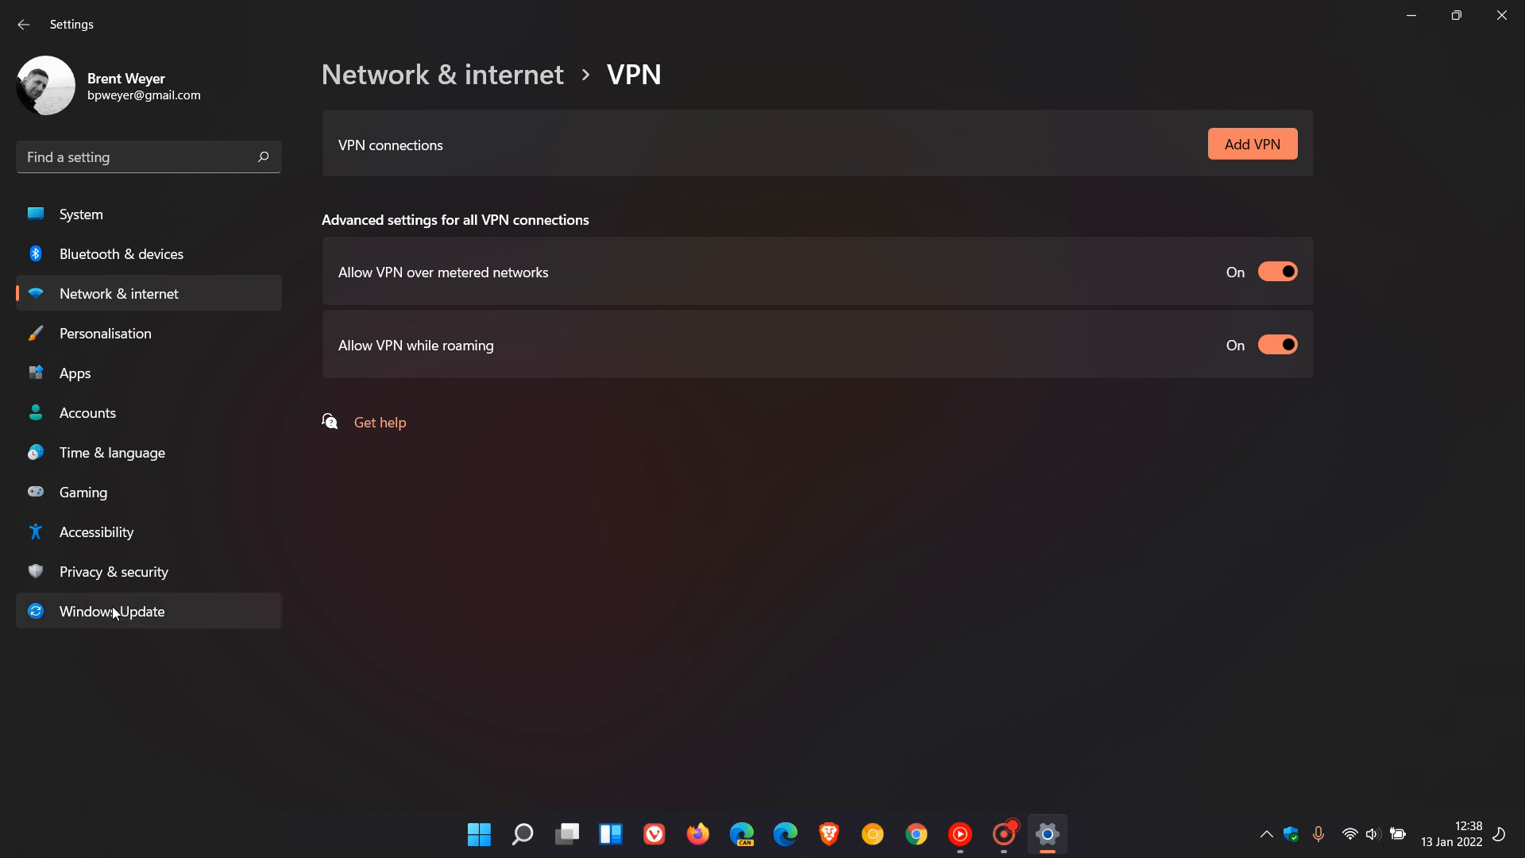
From Update history, reach Uninstall updates to list installed updates in Control Panel
{"action": "left_click", "coordinate": [112, 610]}
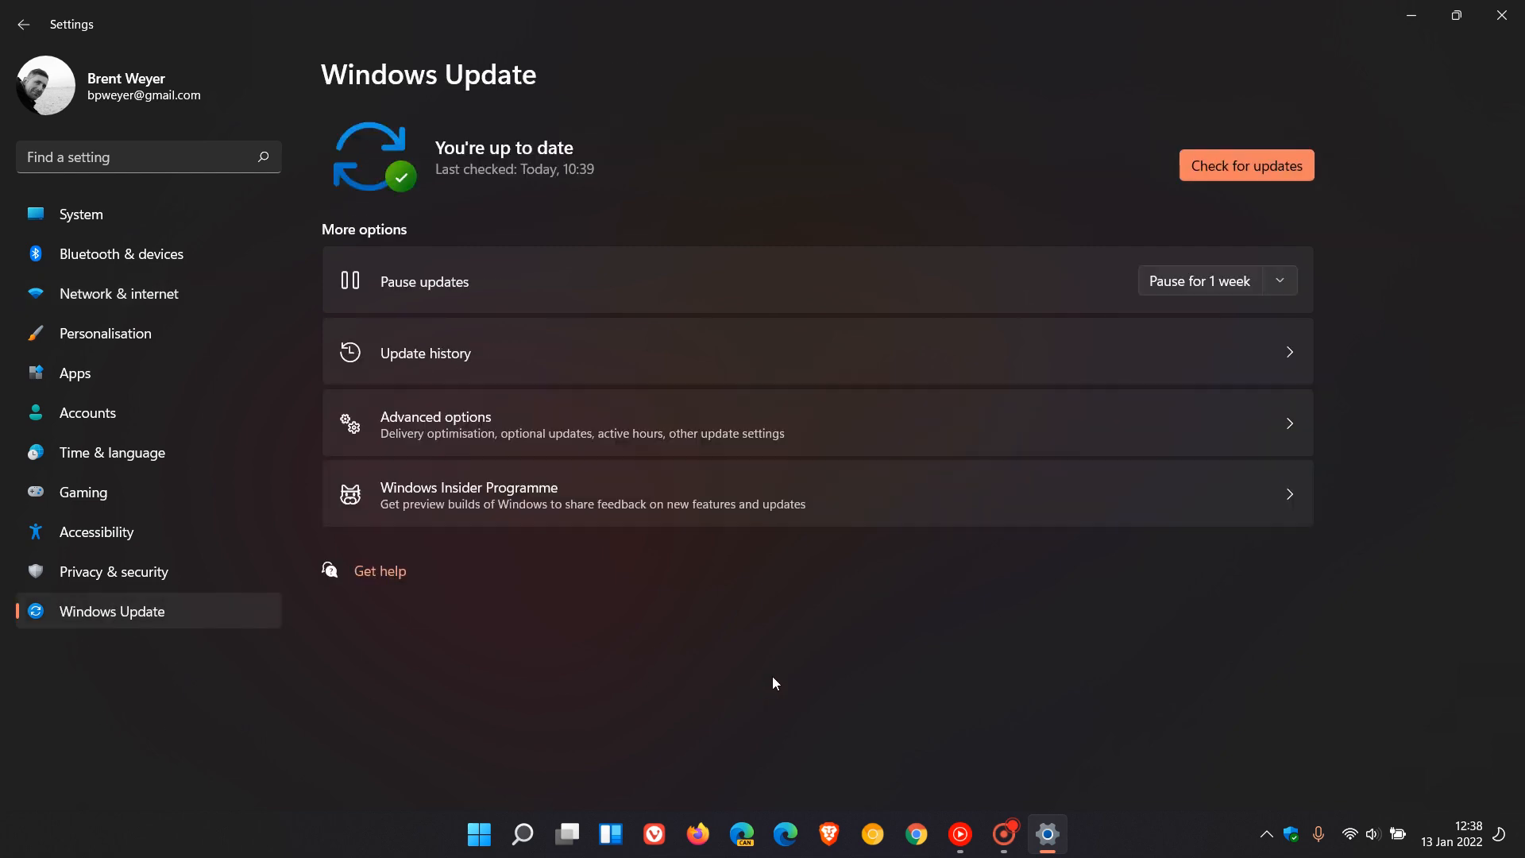
{"action": "mouse_move", "coordinate": [778, 364]}
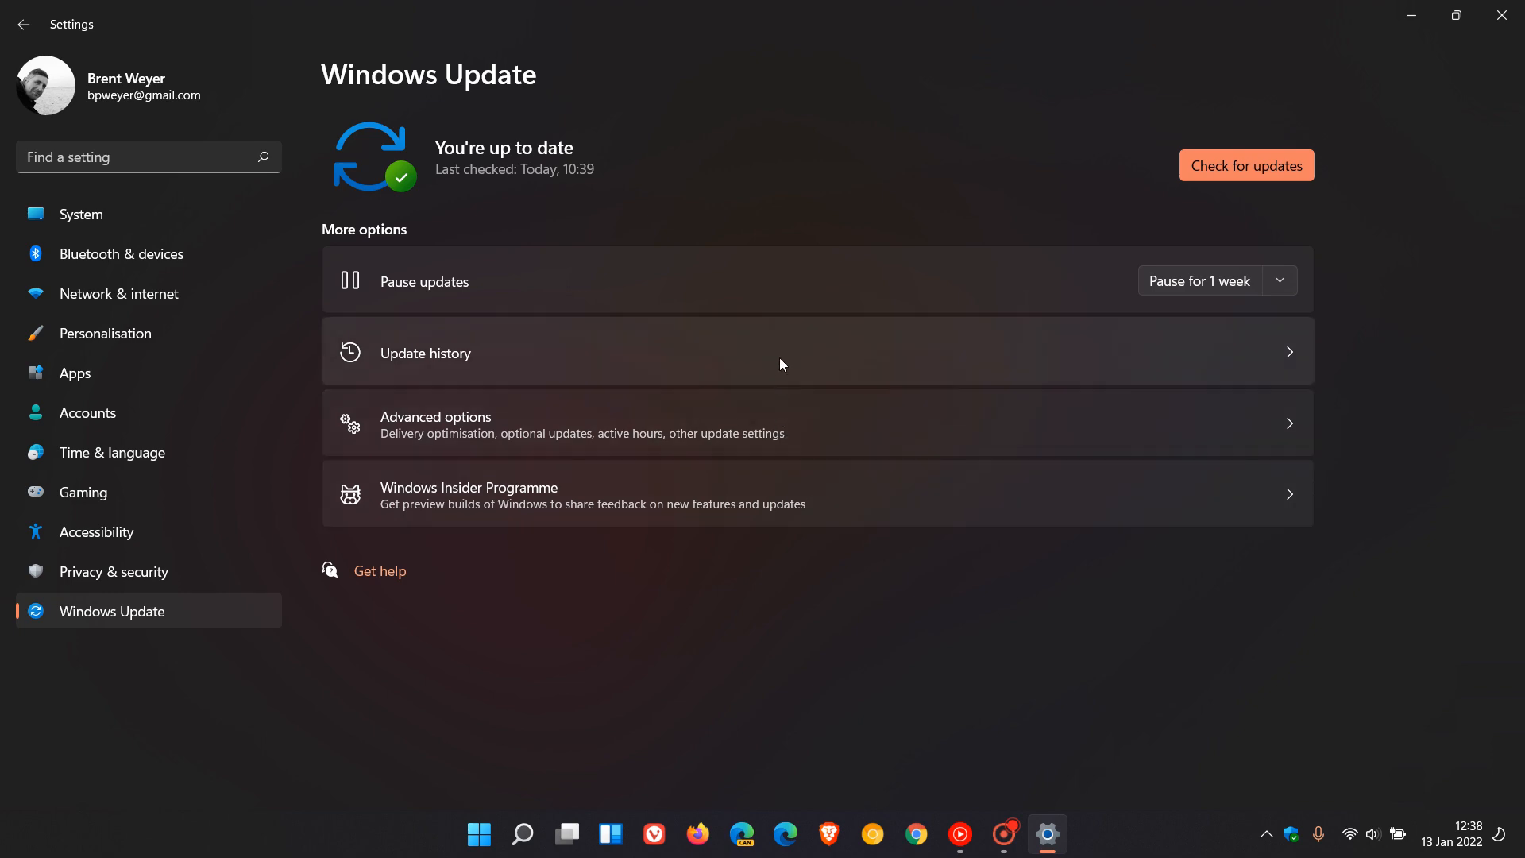
{"action": "left_click", "coordinate": [426, 353]}
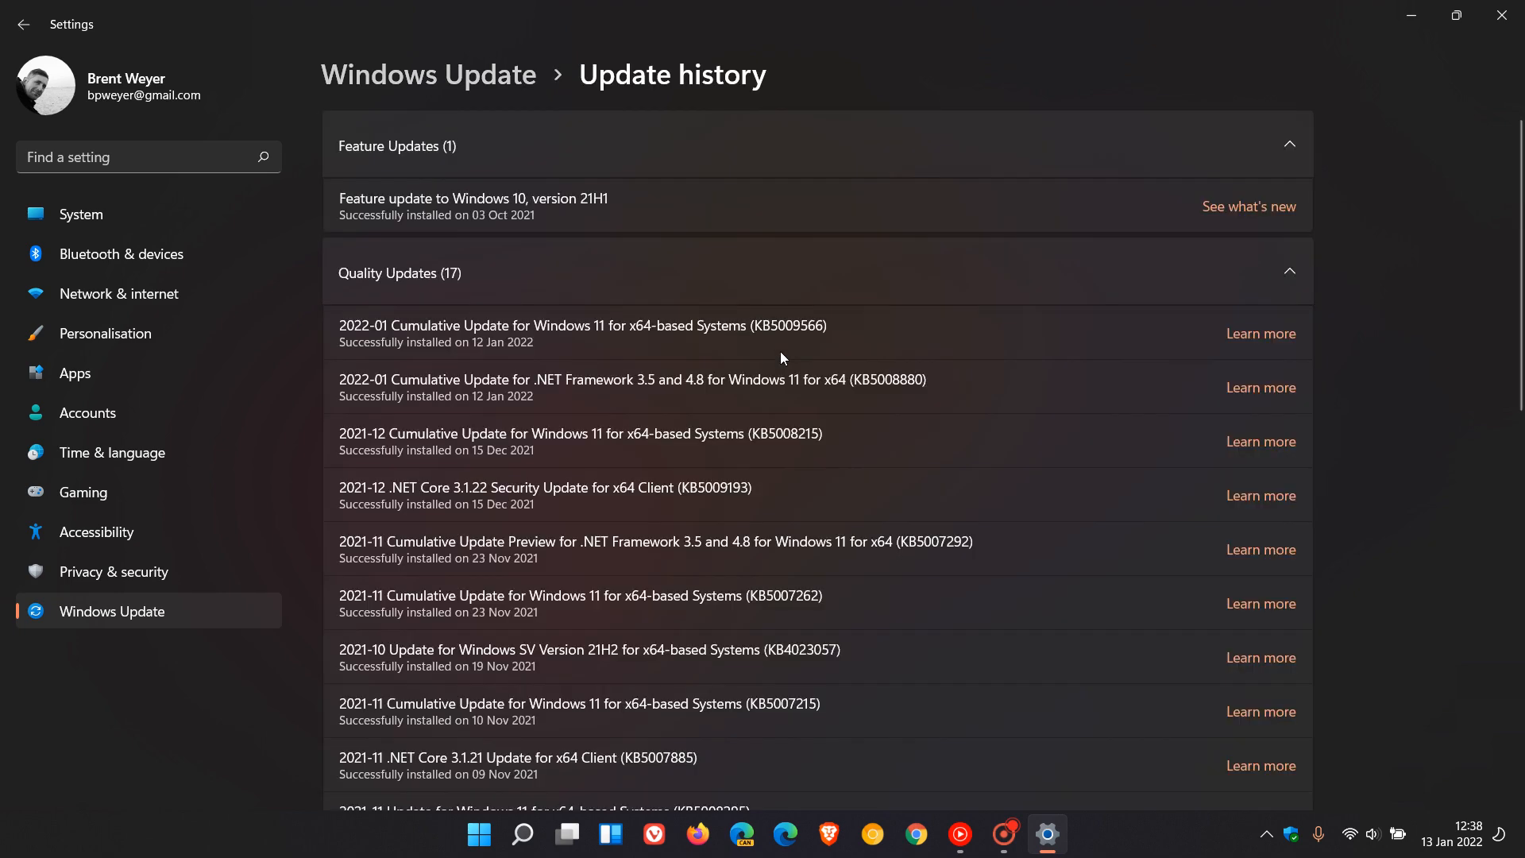
{"action": "scroll", "scroll_direction": "down", "scroll_amount": 3}
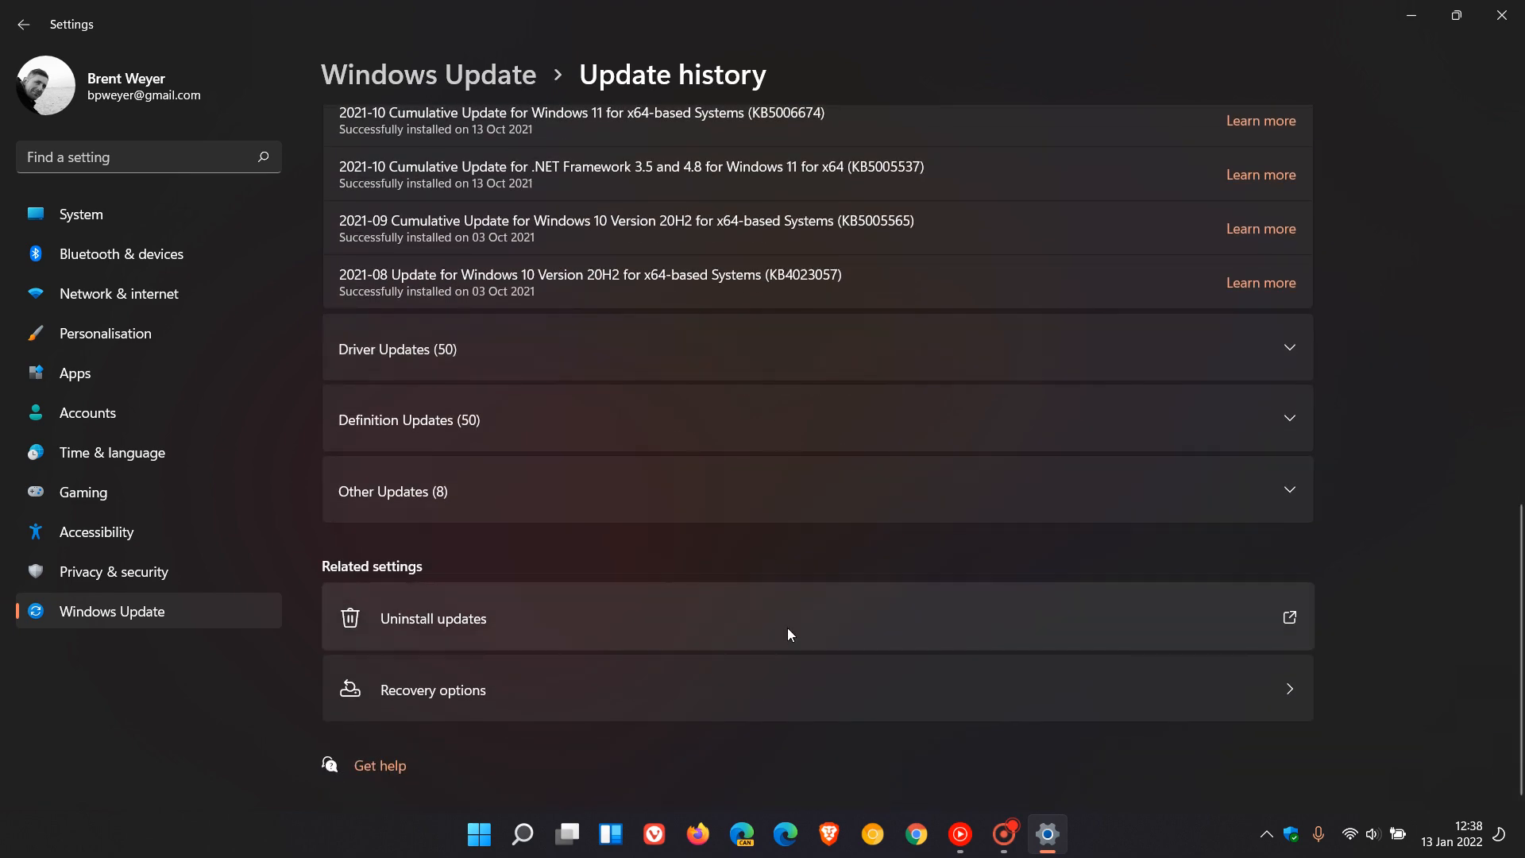
{"action": "left_click", "coordinate": [432, 617]}
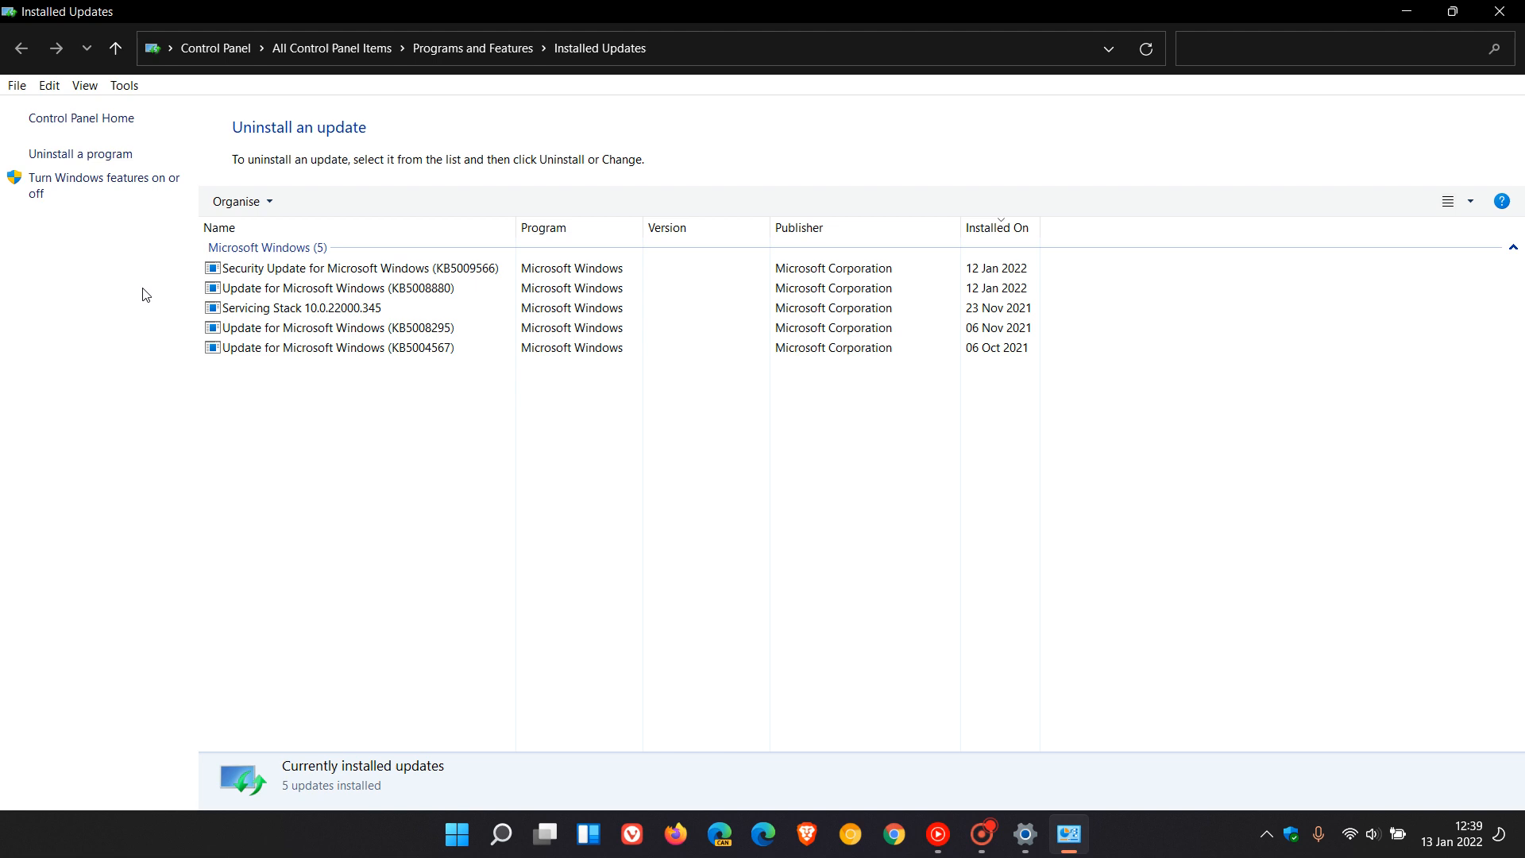
{"action": "mouse_move", "coordinate": [388, 402]}
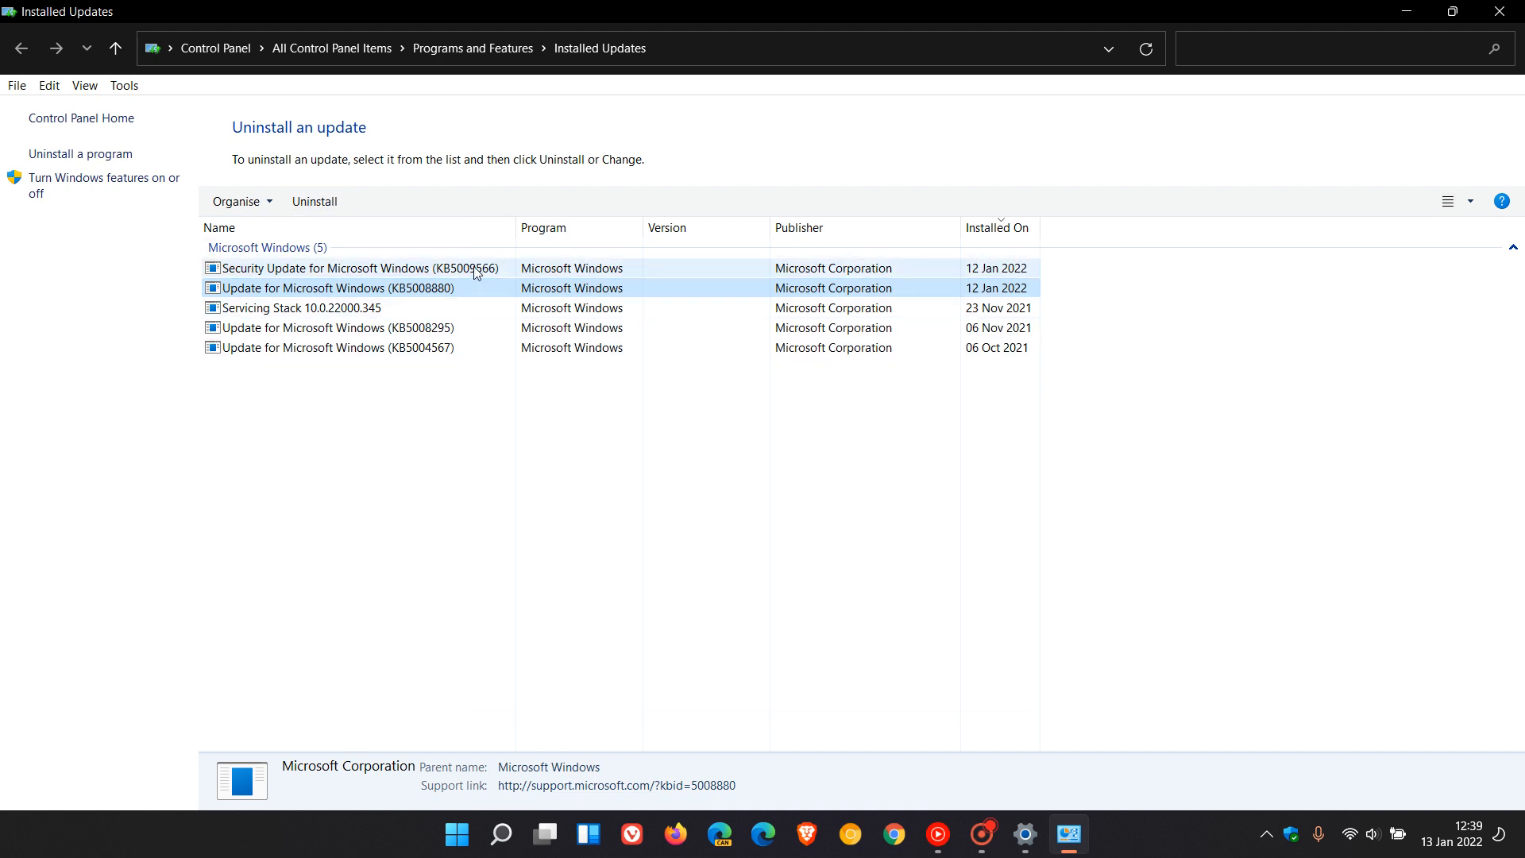
Select 'Security Update for Microsoft Windows (KB5009566)' in the installed updates list
{"action": "left_click", "coordinate": [348, 267]}
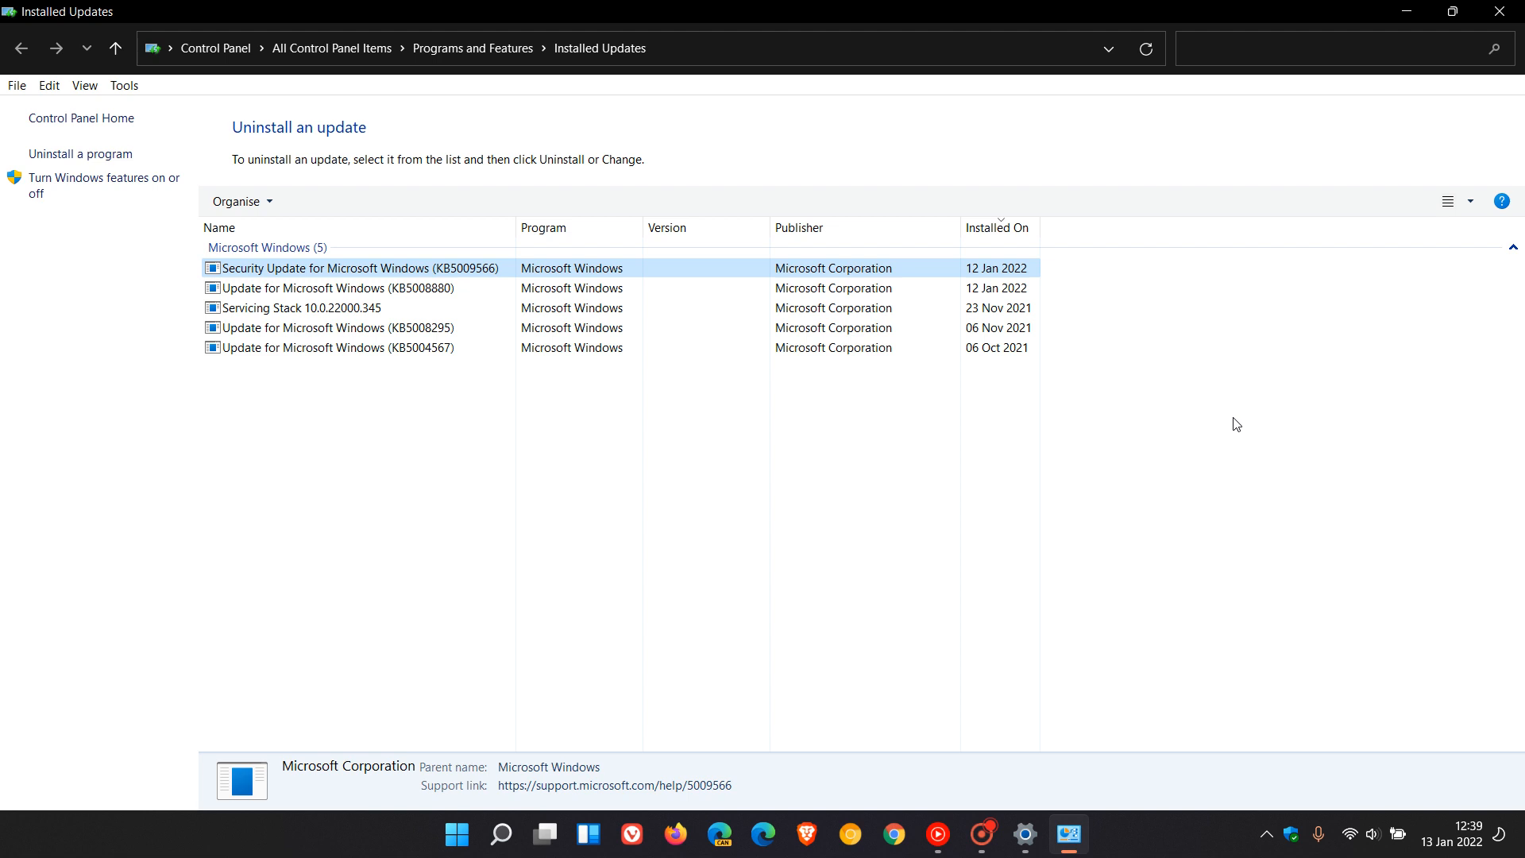
{"action": "mouse_move", "coordinate": [1248, 416]}
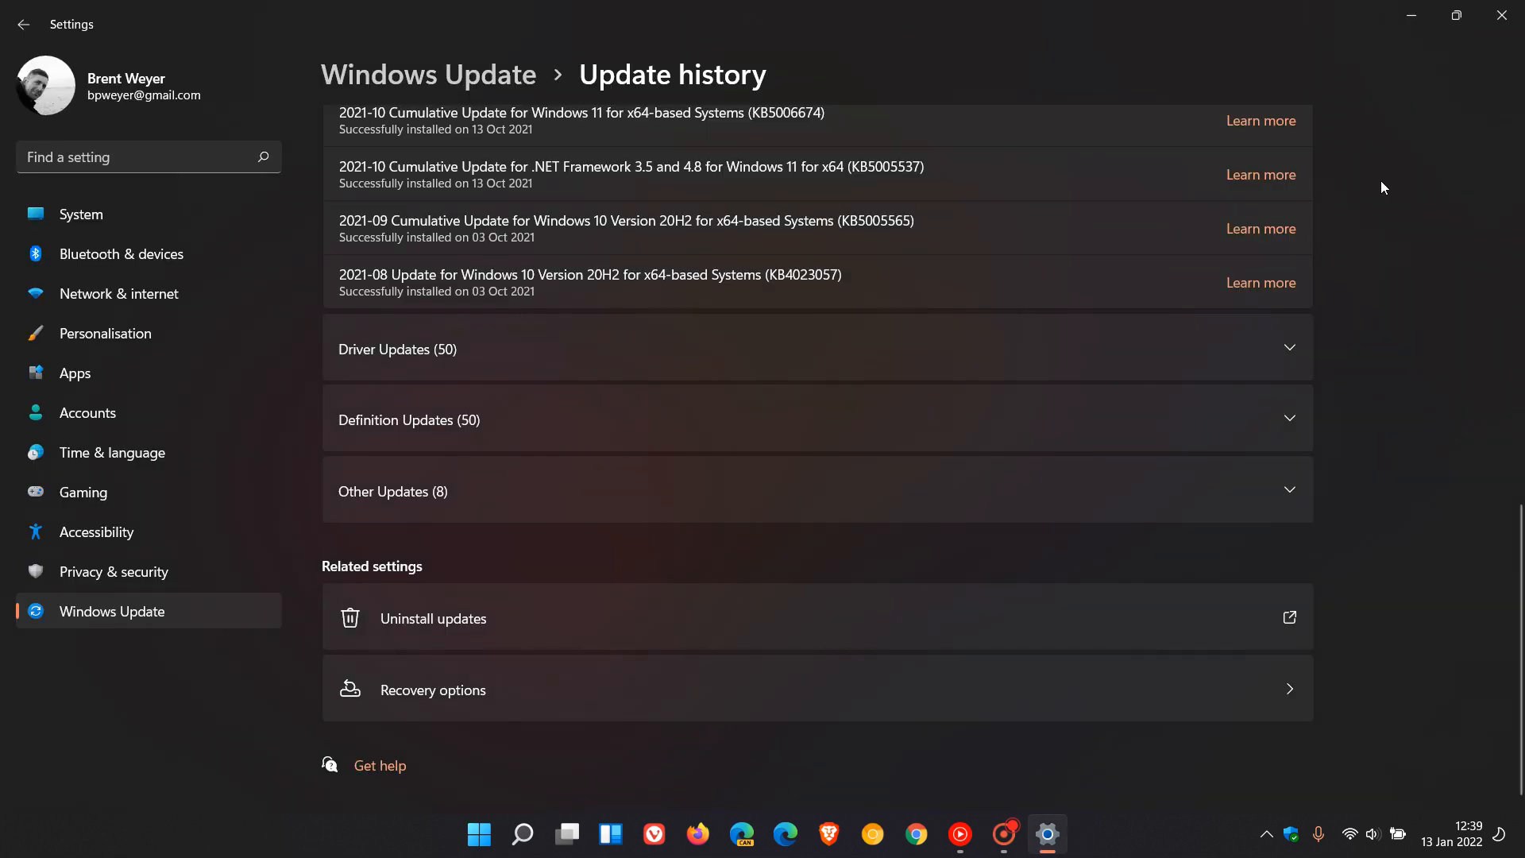
{"action": "mouse_move", "coordinate": [1506, 18]}
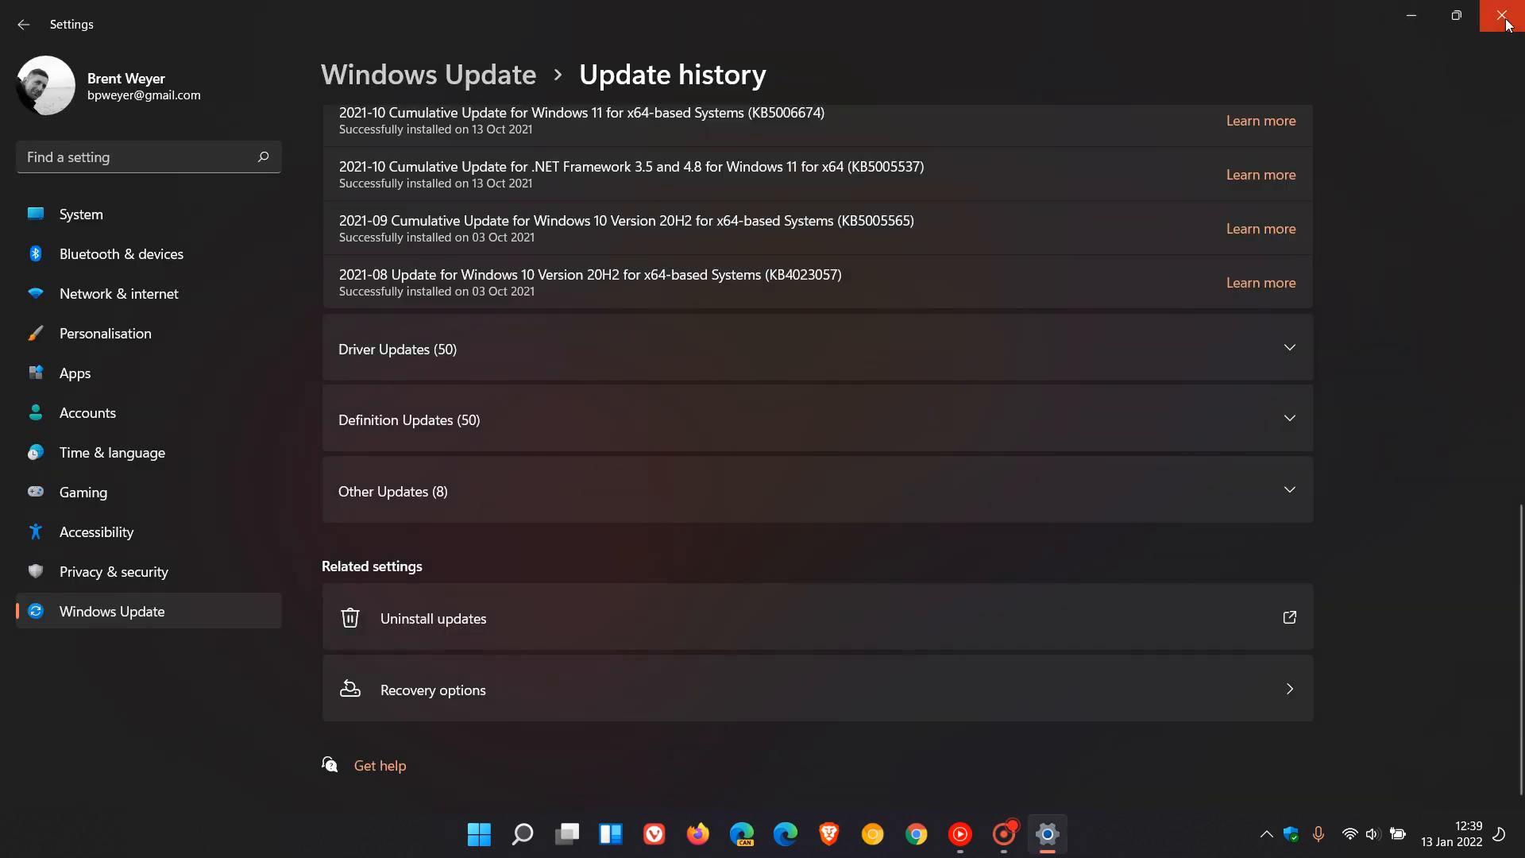
In an administrator Command Prompt enter wusa /uninstall /kb:5009566, then close it
{"action": "left_click", "coordinate": [1504, 16]}
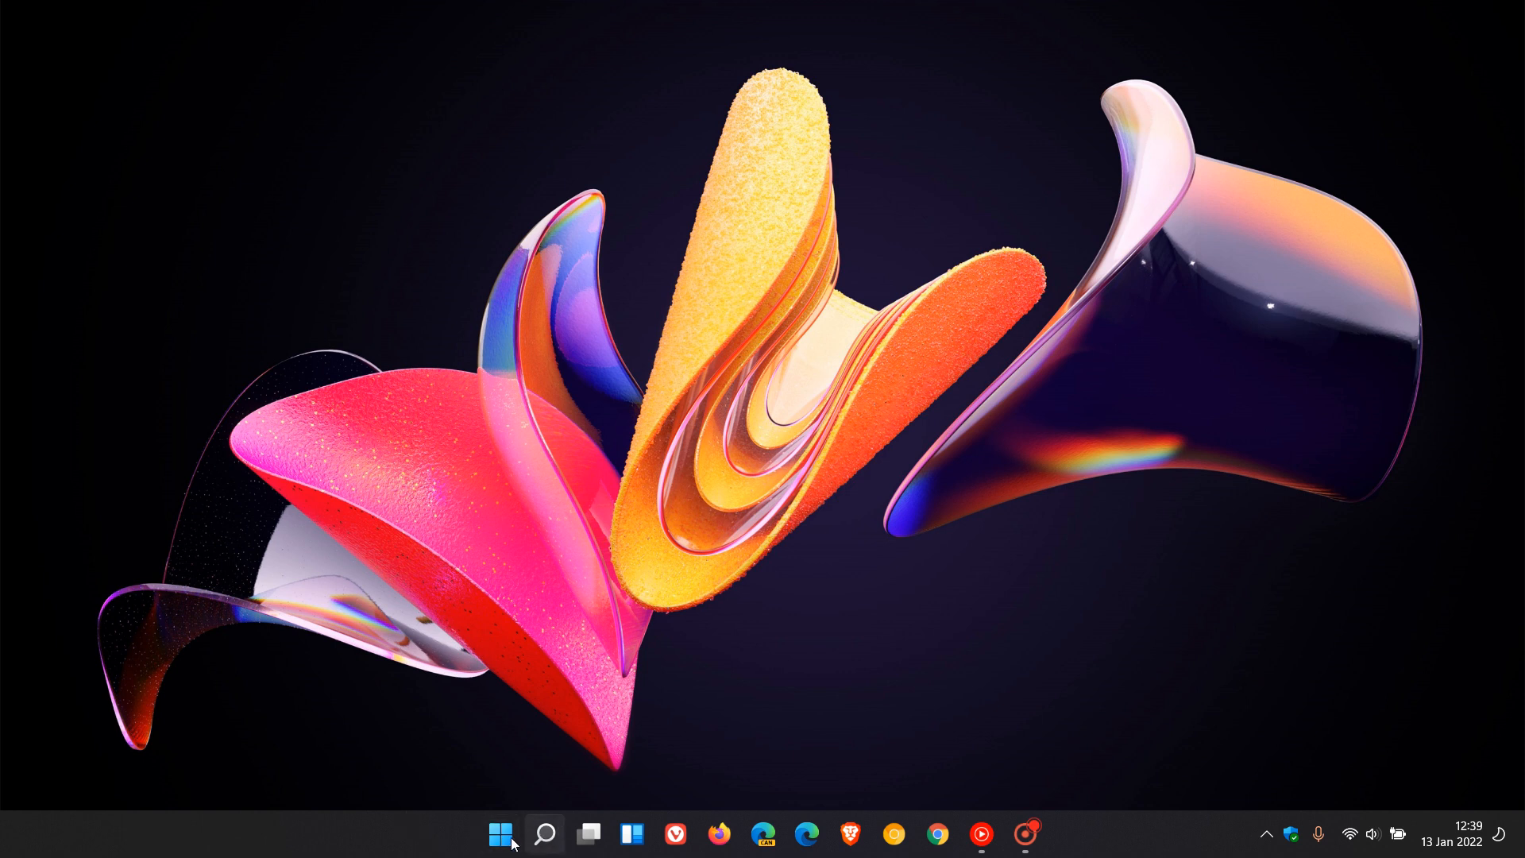
{"action": "left_click", "coordinate": [499, 834]}
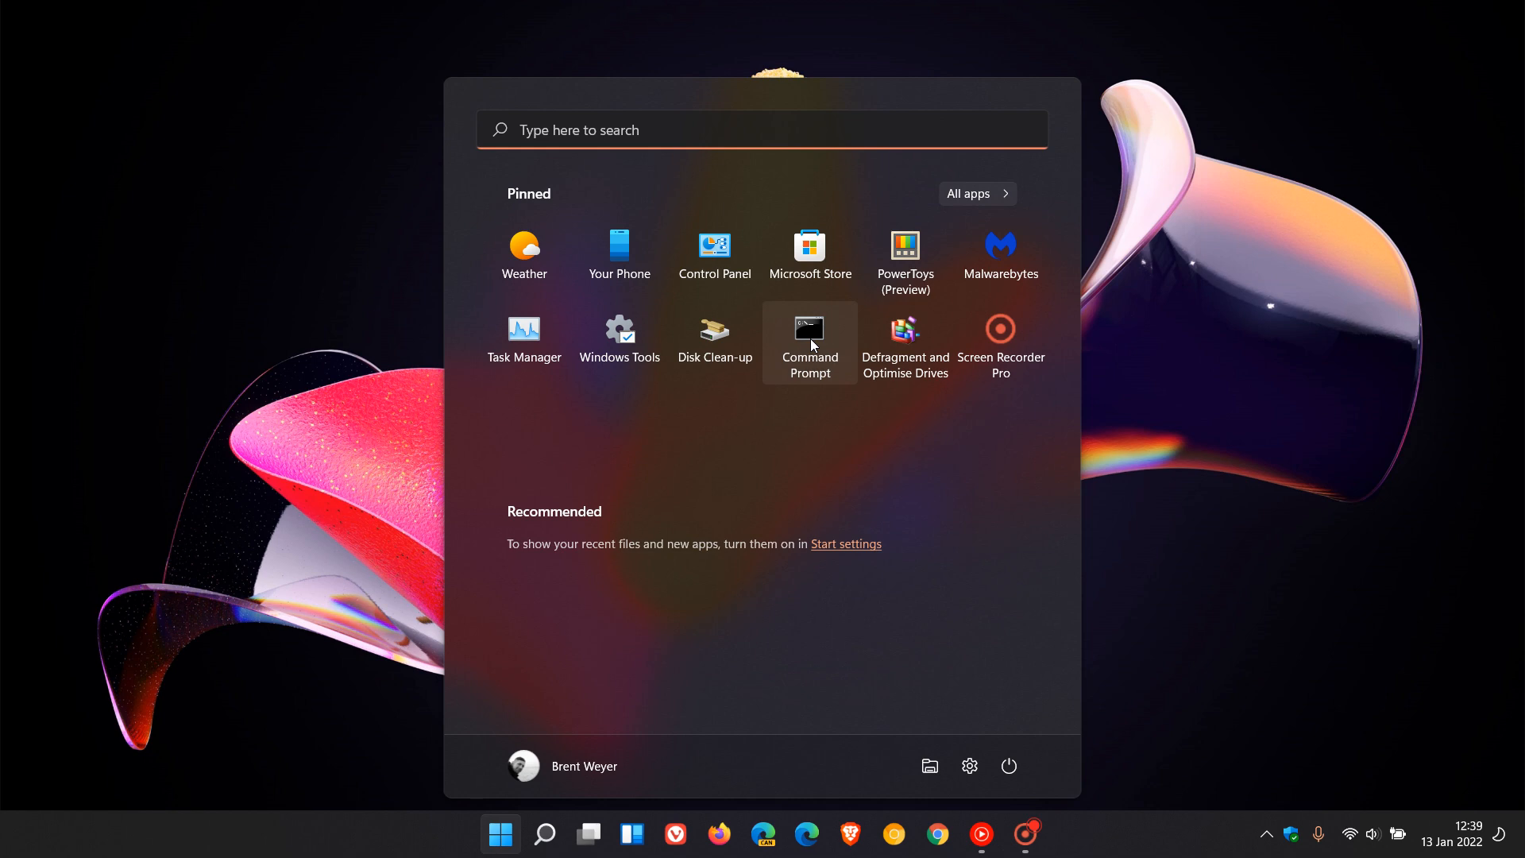
{"action": "left_click", "coordinate": [808, 335]}
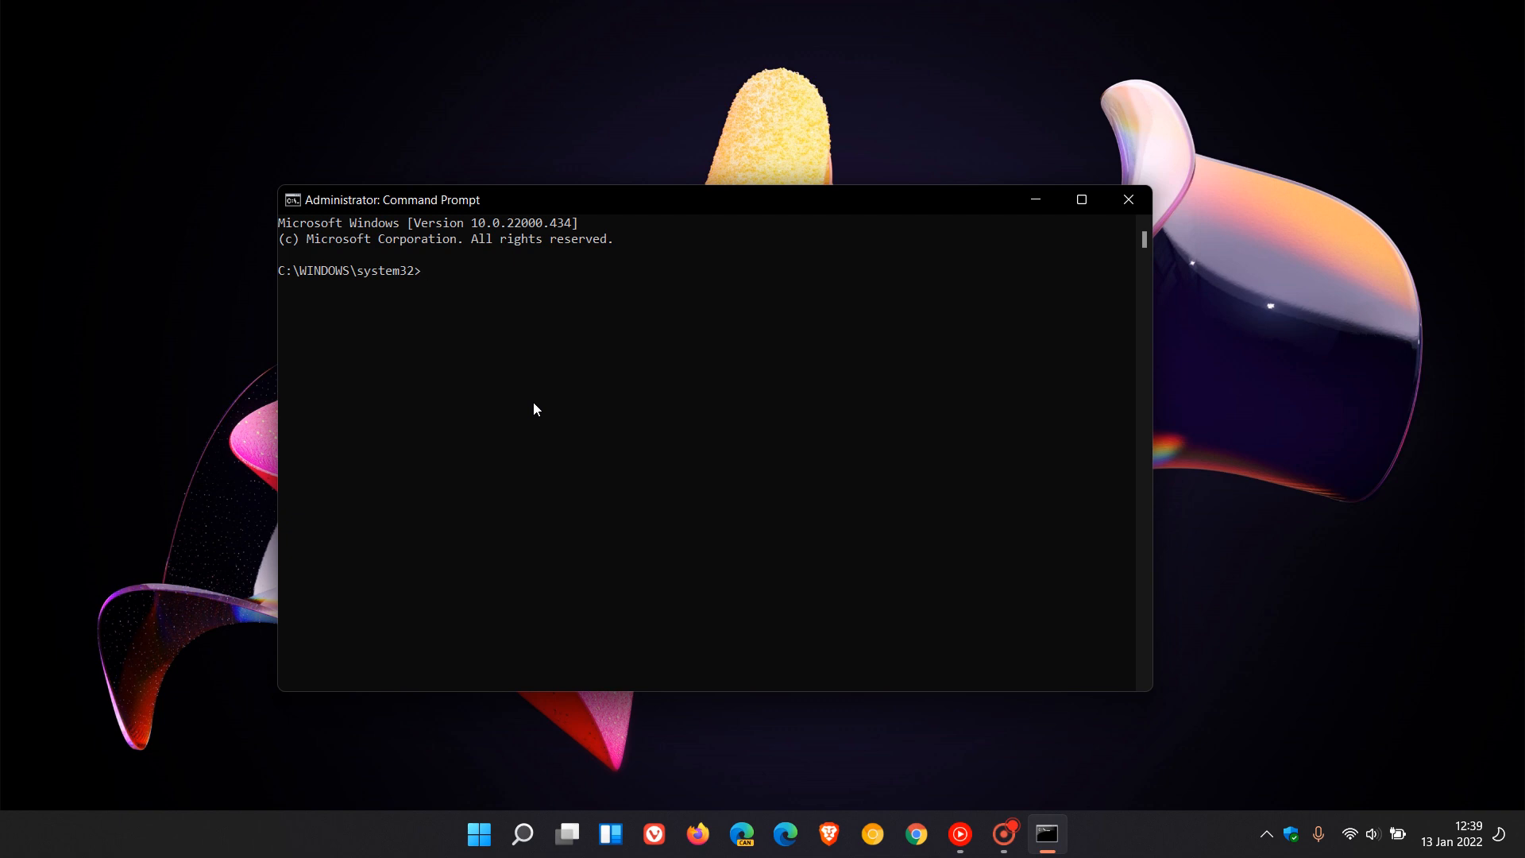
{"action": "type", "text": "wusa /uninstall /kb:5009566"}
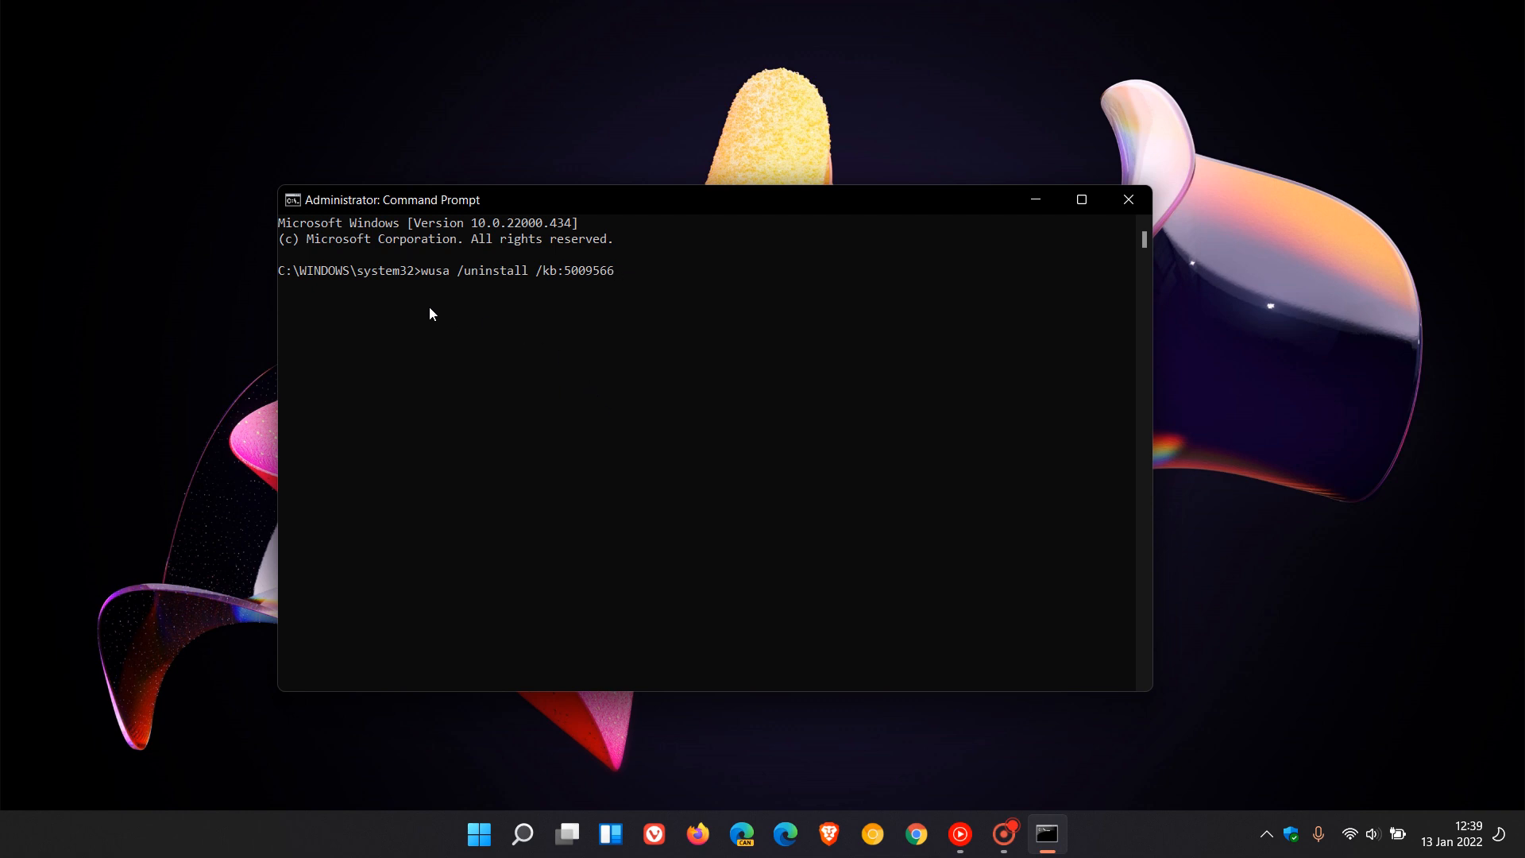
{"action": "mouse_move", "coordinate": [721, 509]}
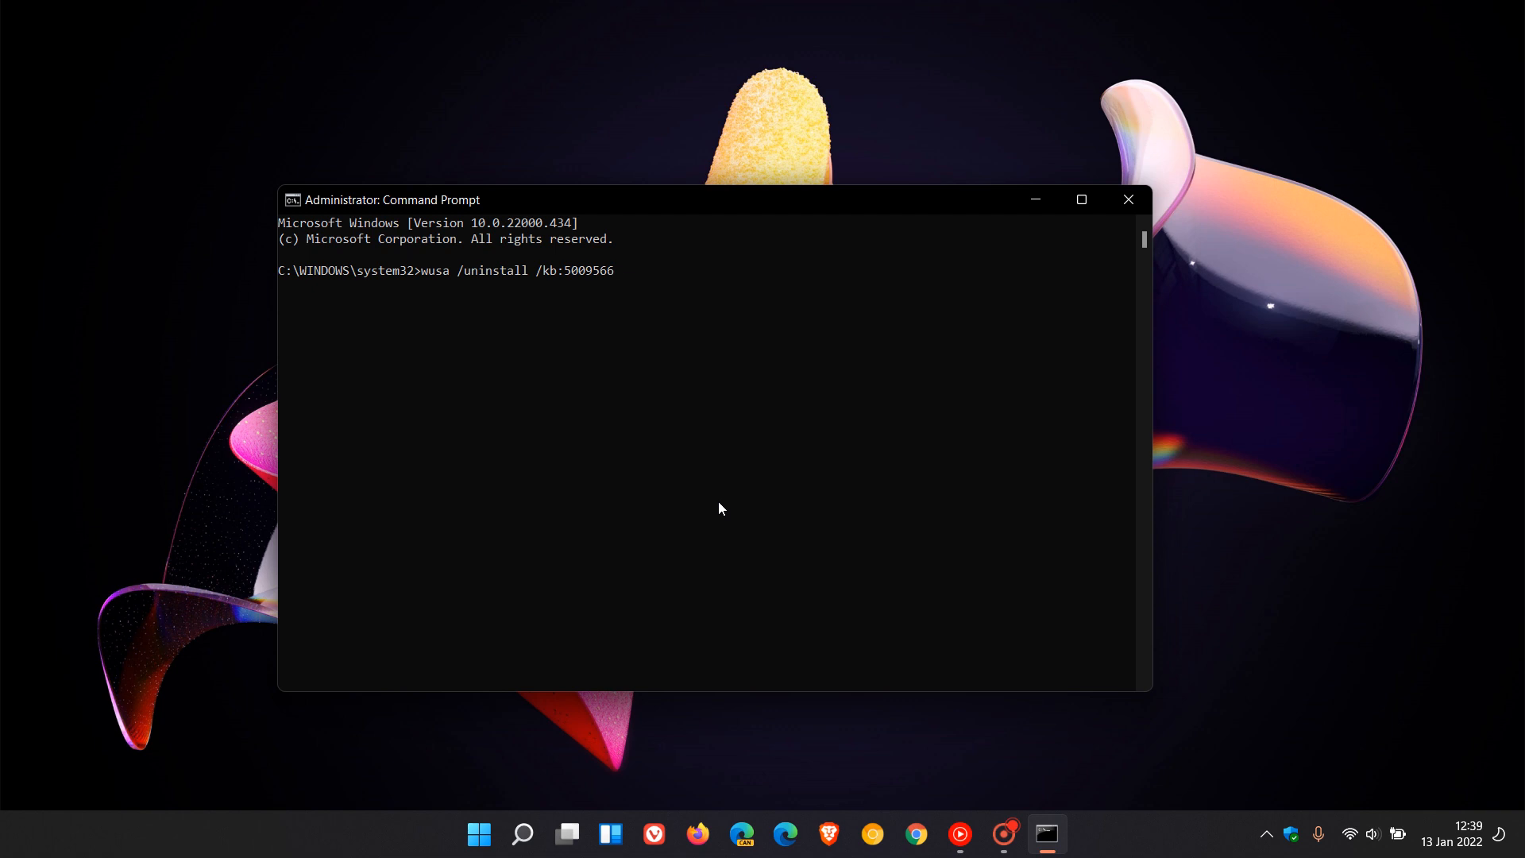
{"action": "mouse_move", "coordinate": [419, 293]}
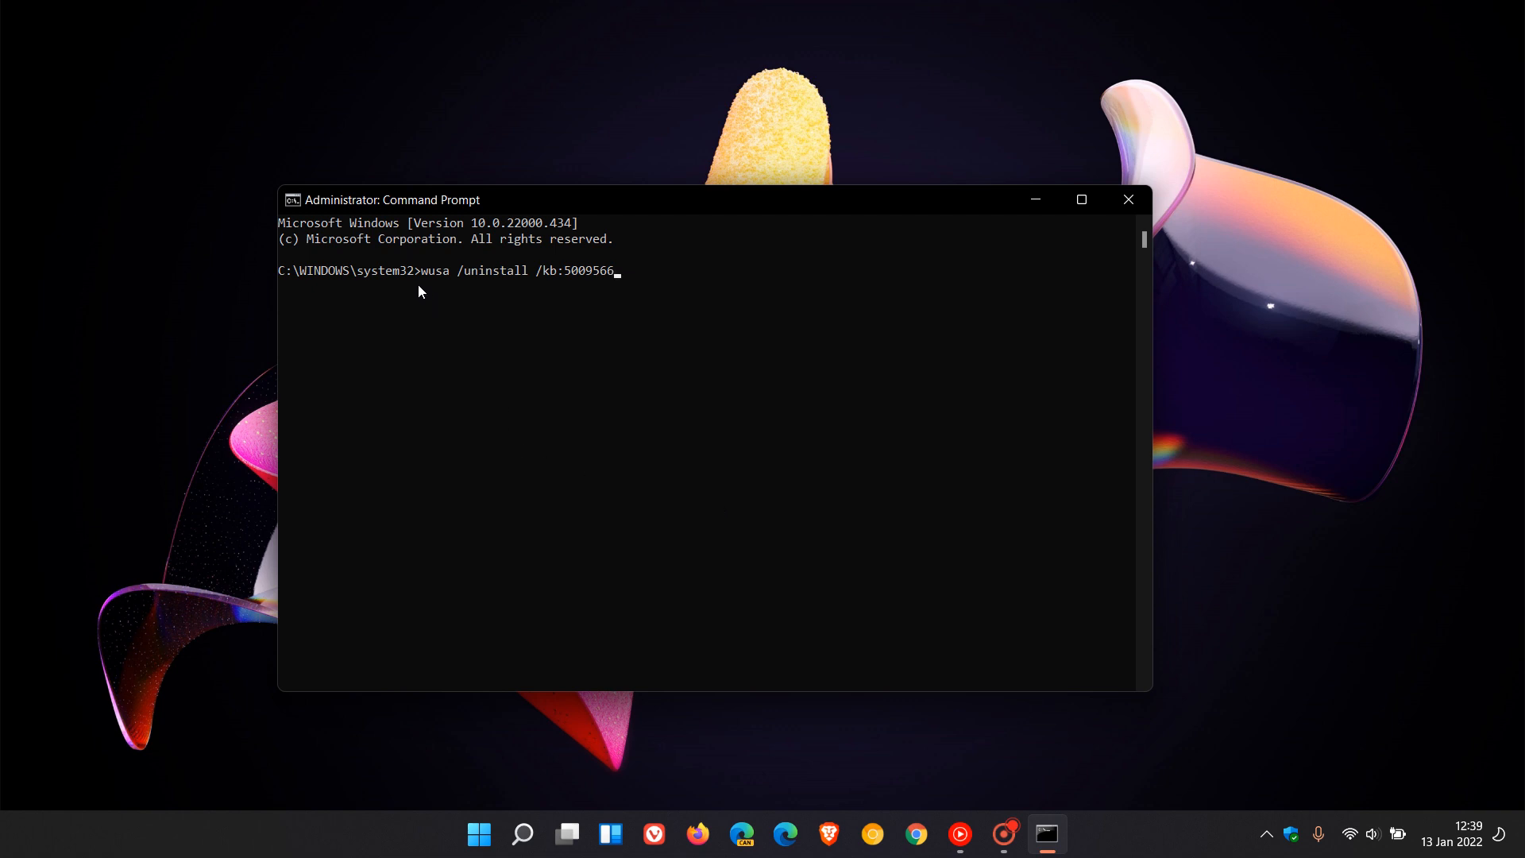
{"action": "mouse_move", "coordinate": [432, 294]}
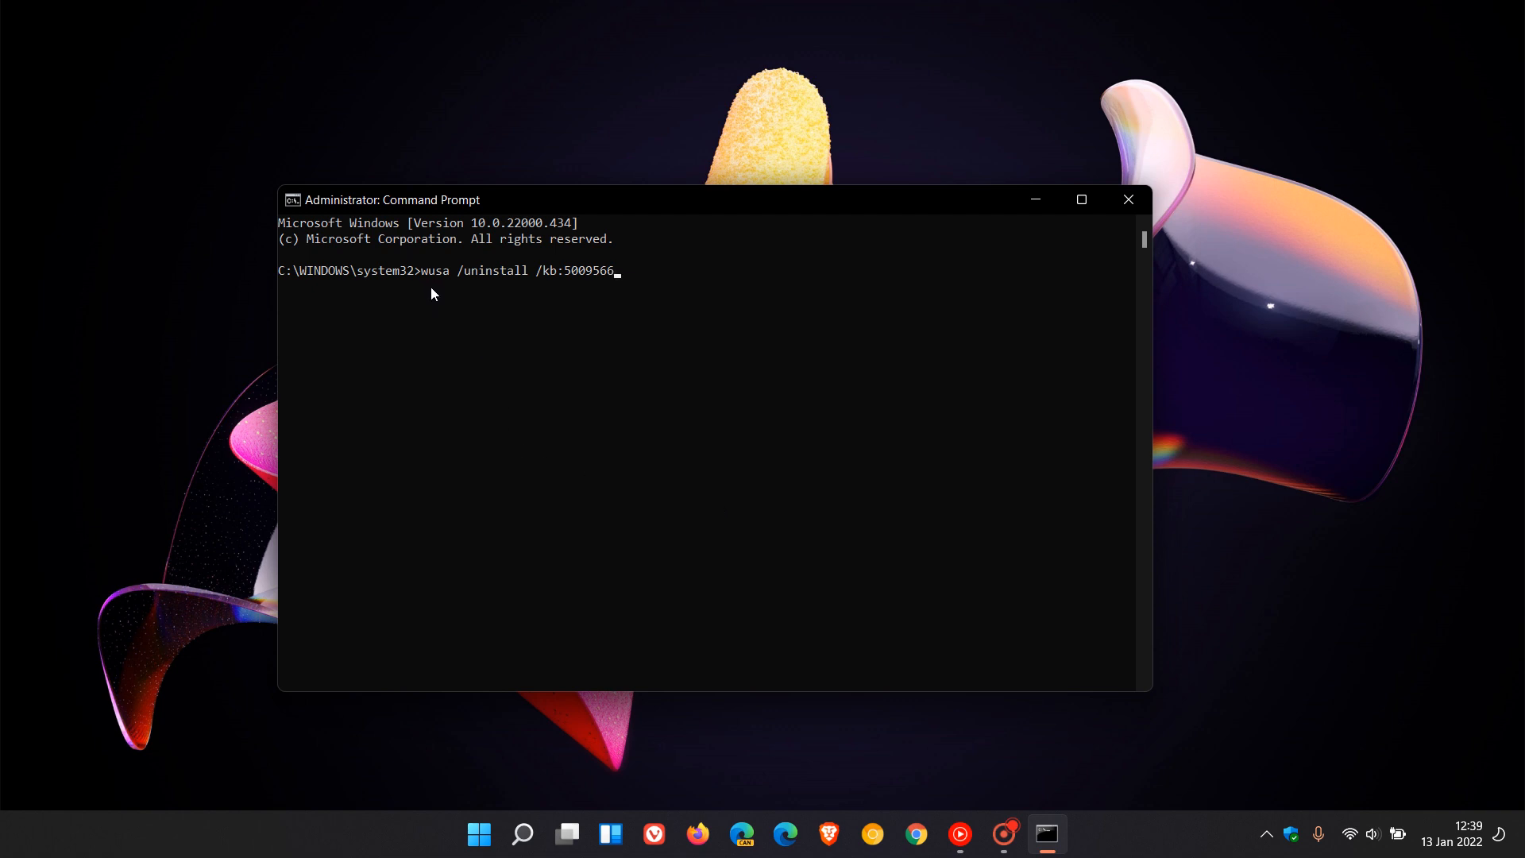
{"action": "mouse_move", "coordinate": [505, 297]}
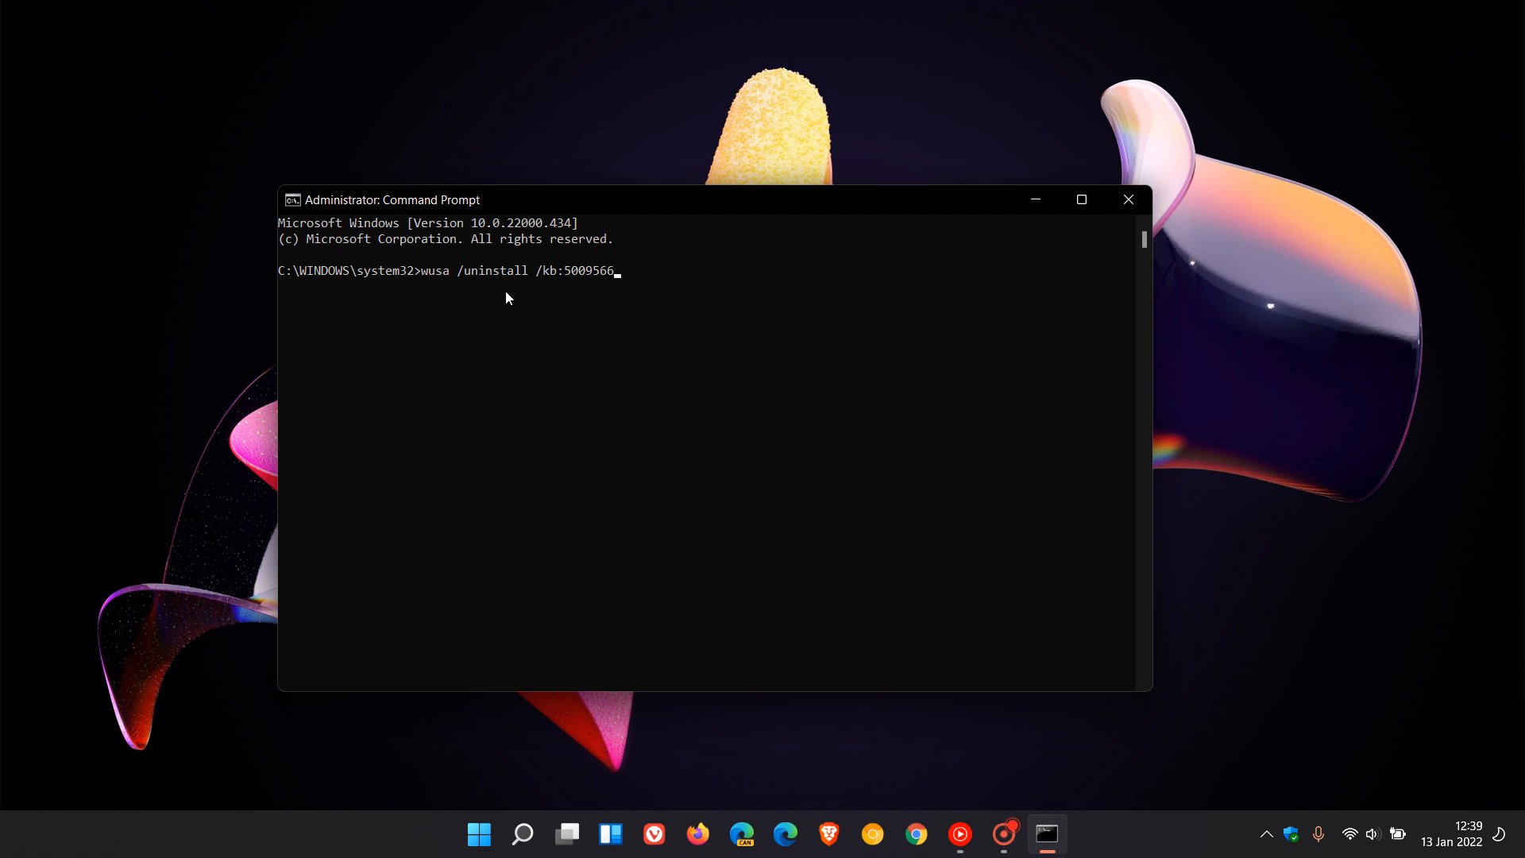
{"action": "mouse_move", "coordinate": [545, 296]}
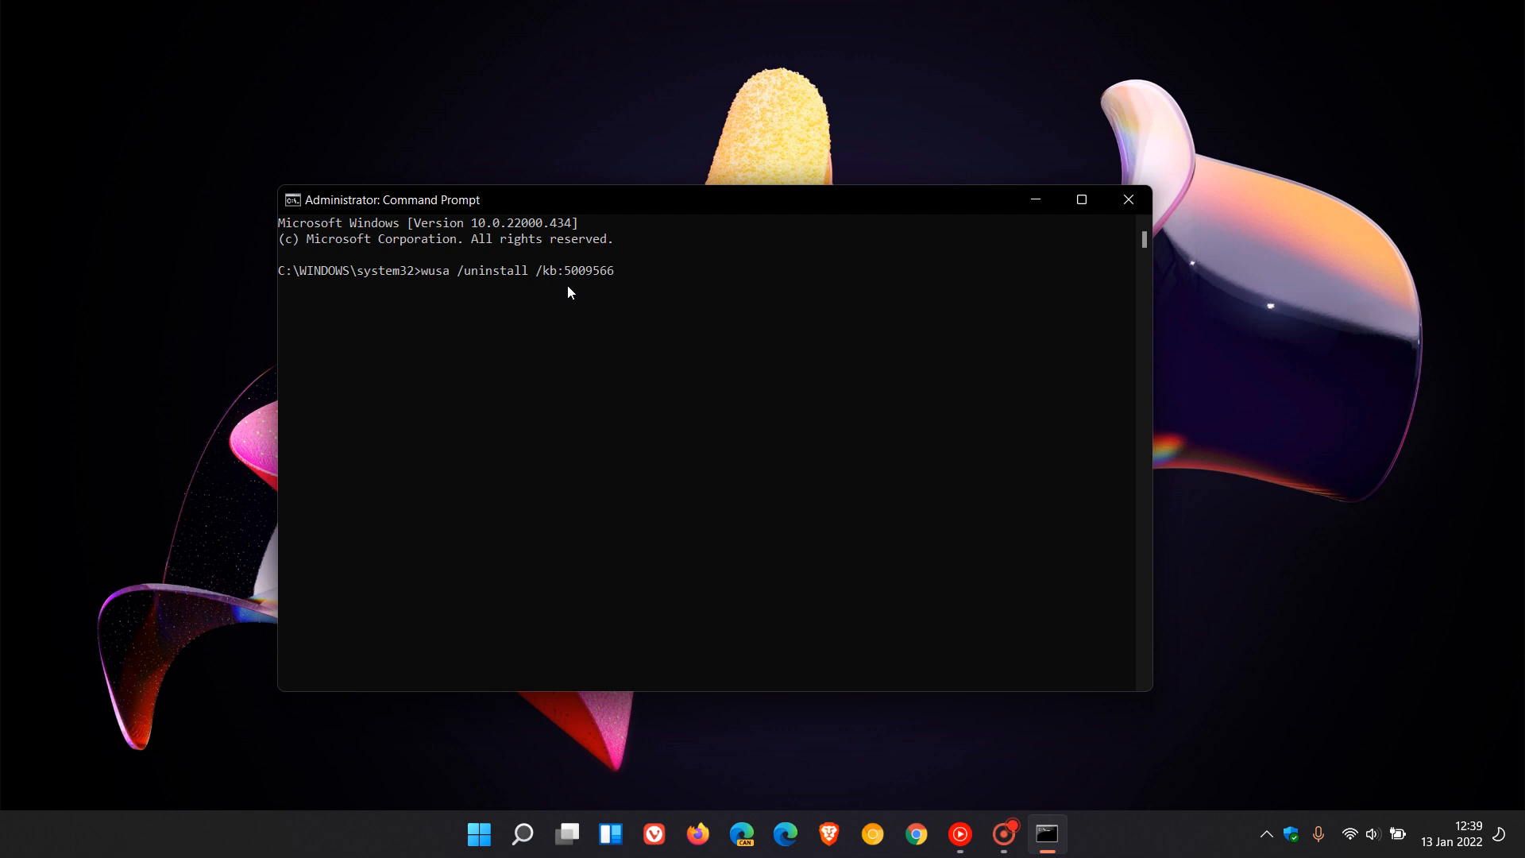
{"action": "mouse_move", "coordinate": [613, 296]}
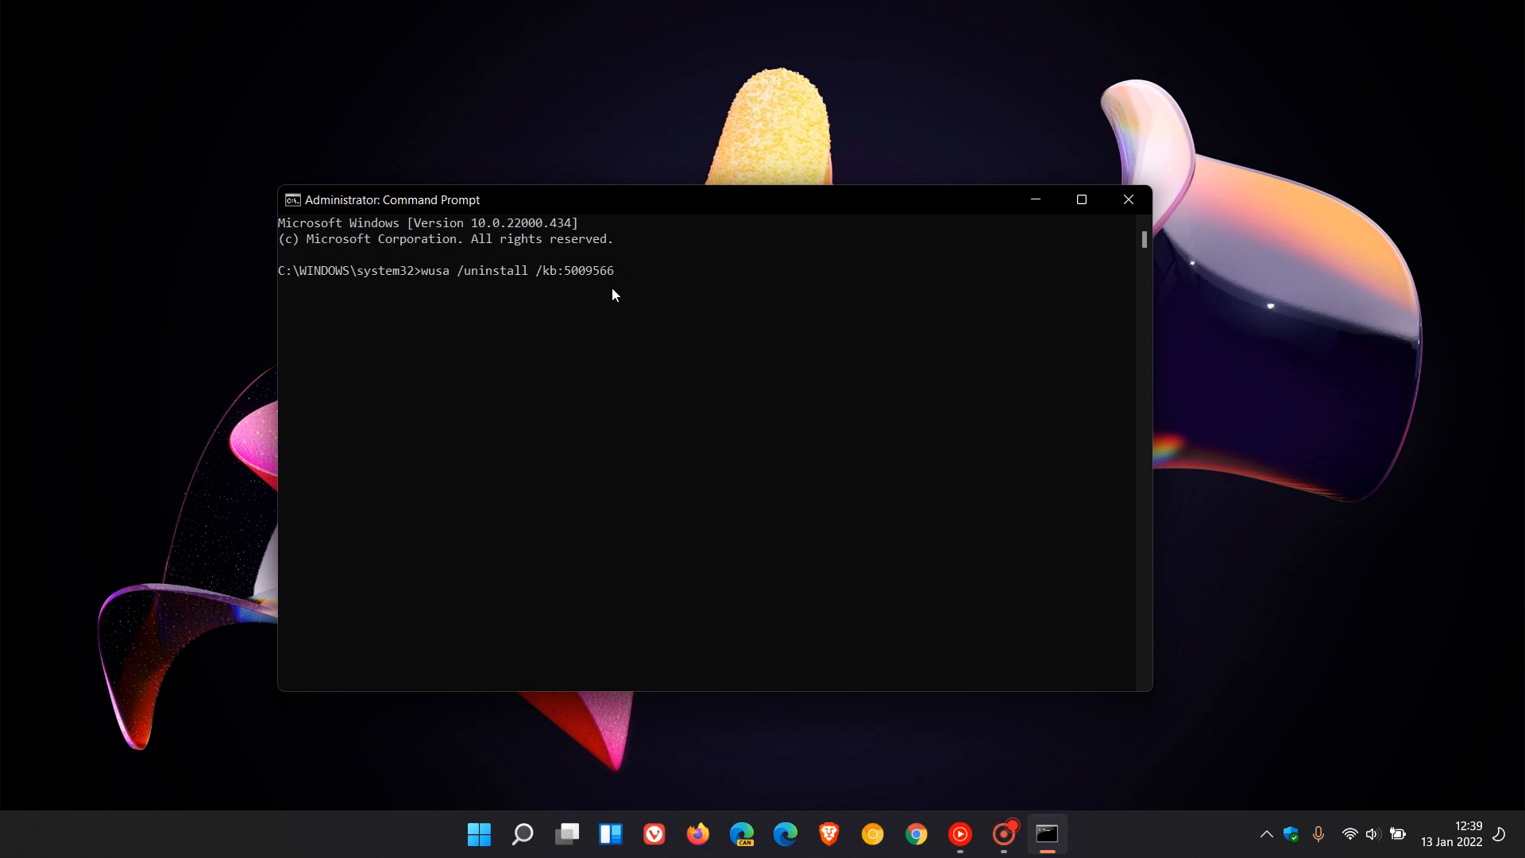
{"action": "mouse_move", "coordinate": [675, 302]}
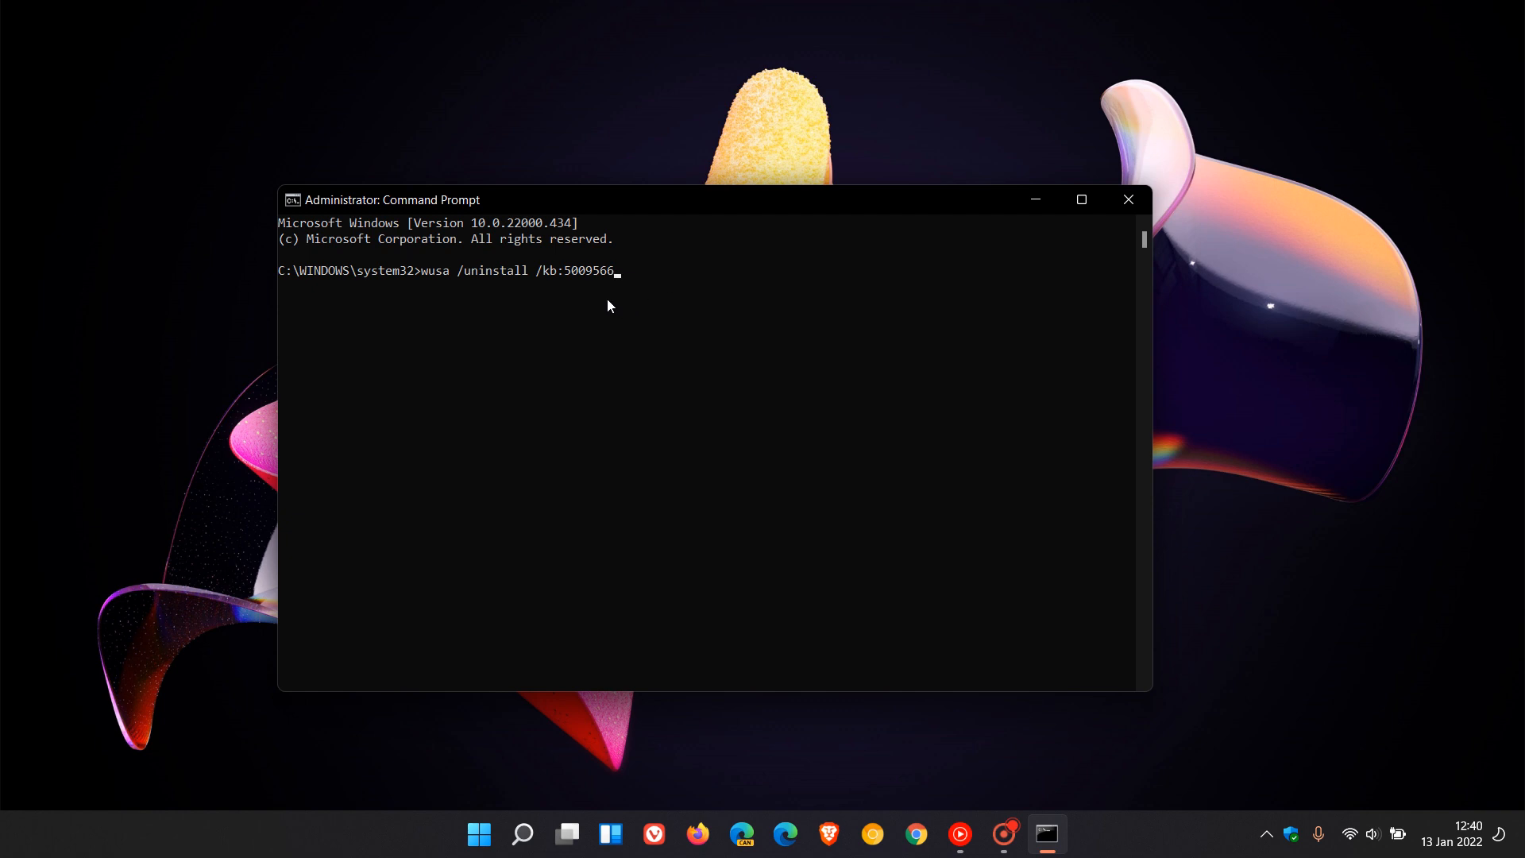
{"action": "mouse_move", "coordinate": [577, 296]}
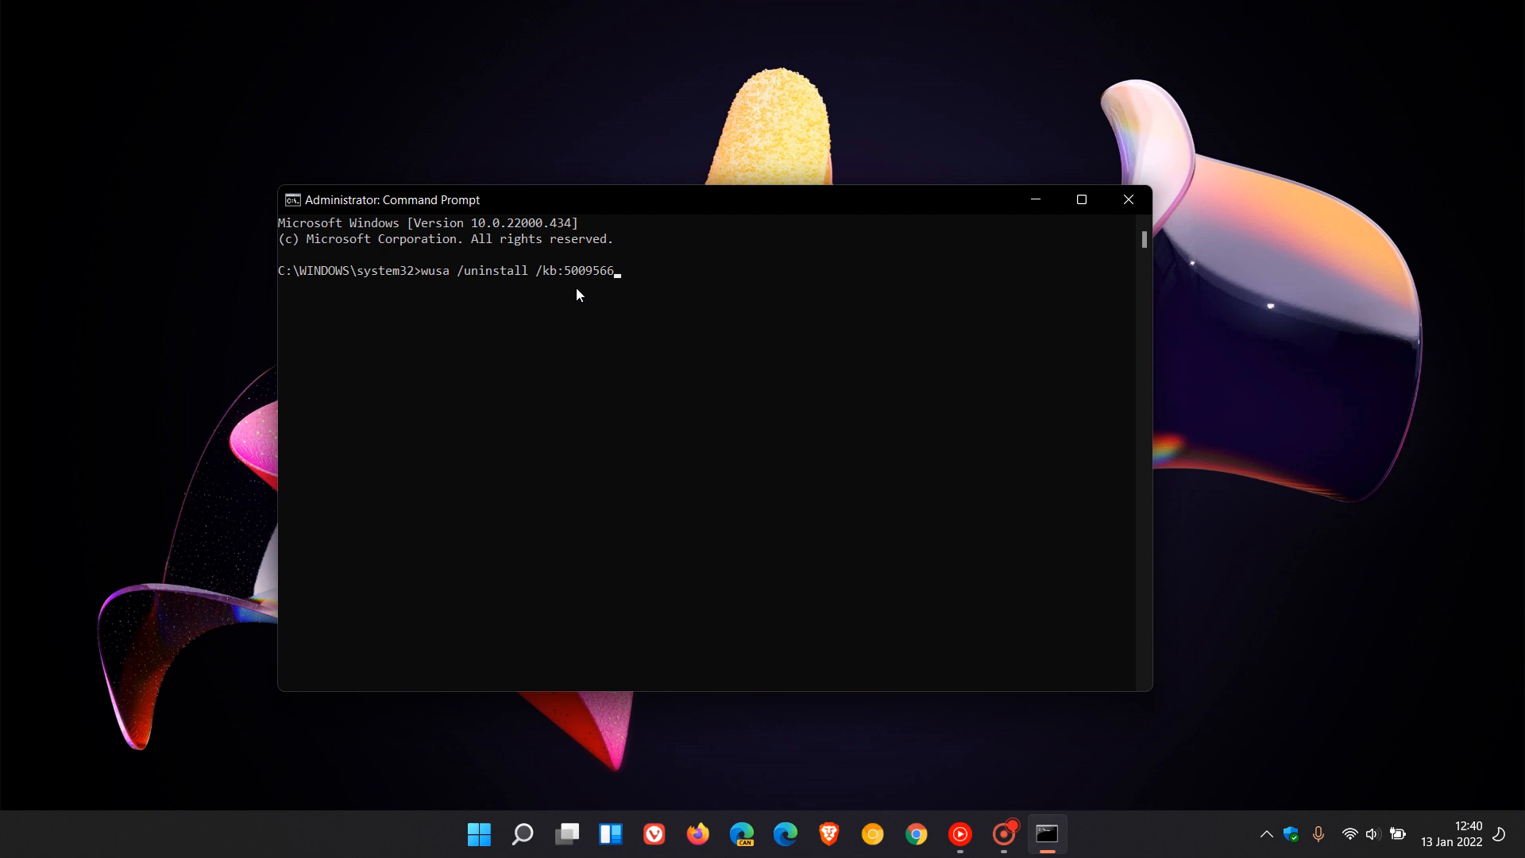
{"action": "mouse_move", "coordinate": [704, 370]}
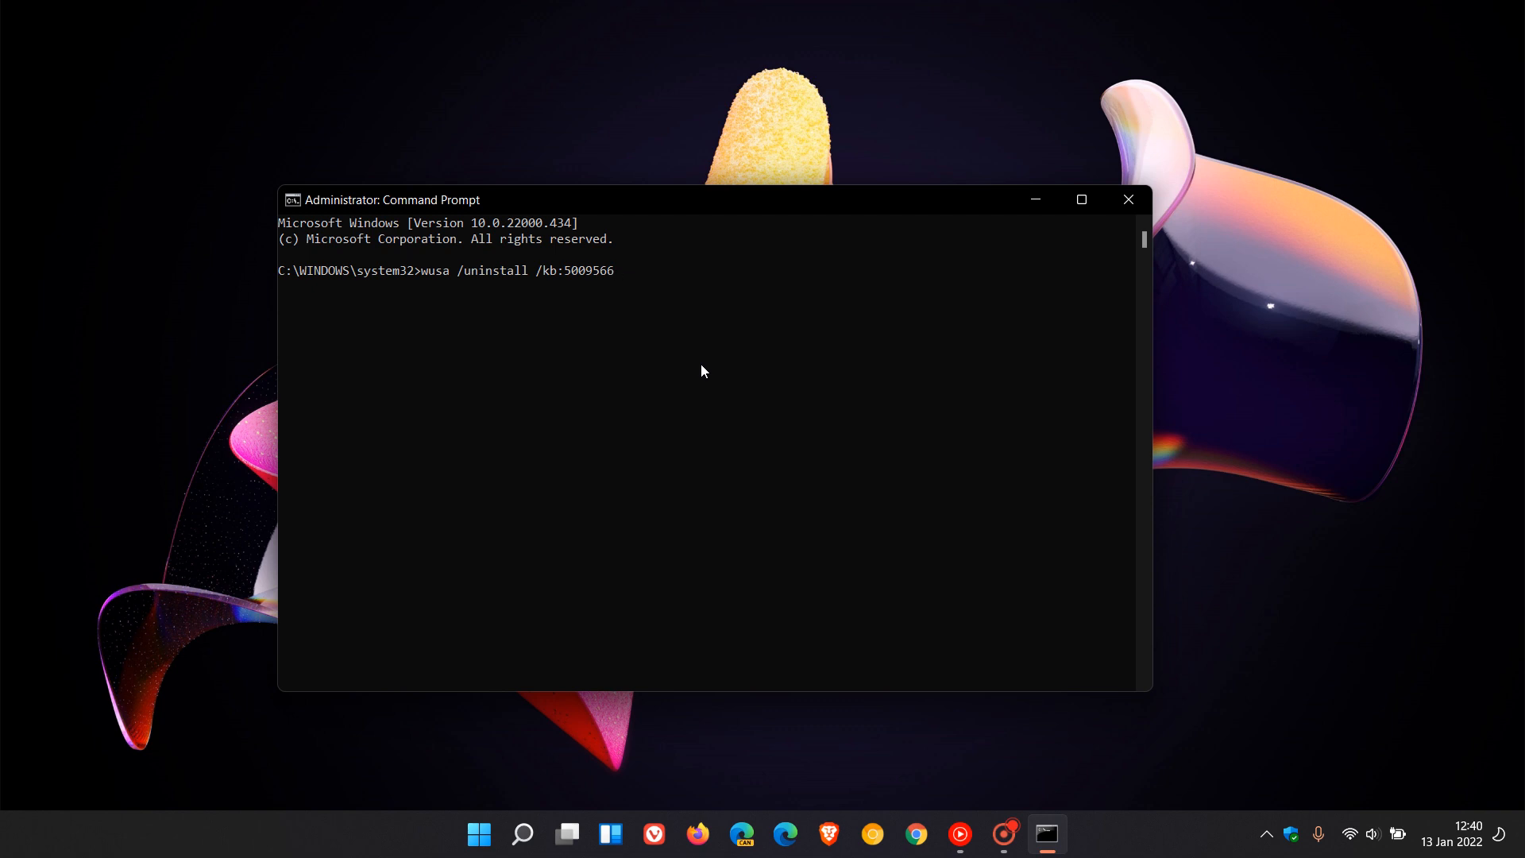
{"action": "mouse_move", "coordinate": [1128, 201]}
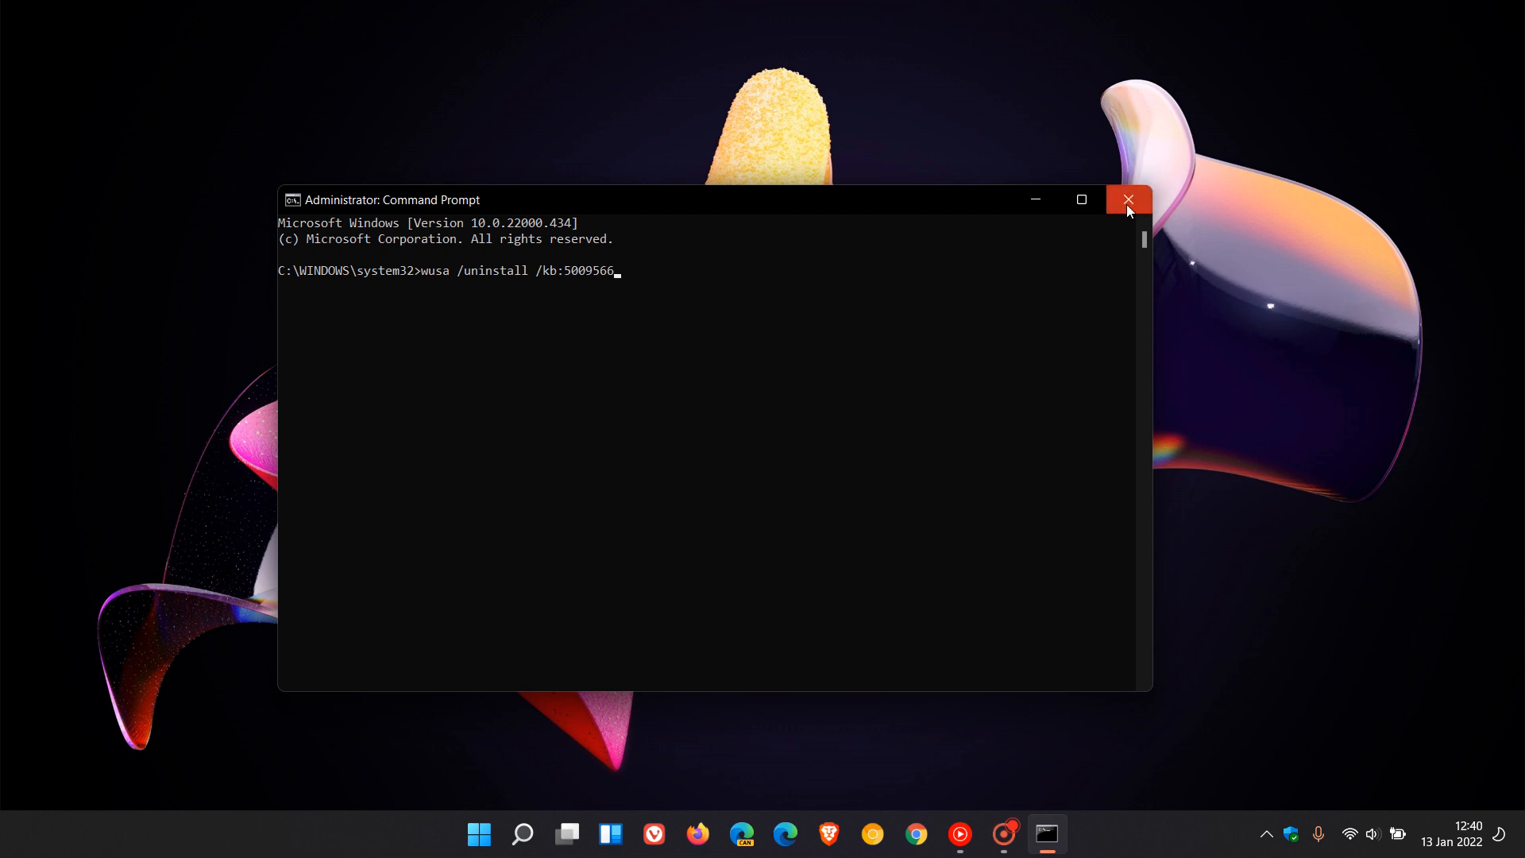
{"action": "left_click", "coordinate": [1128, 200]}
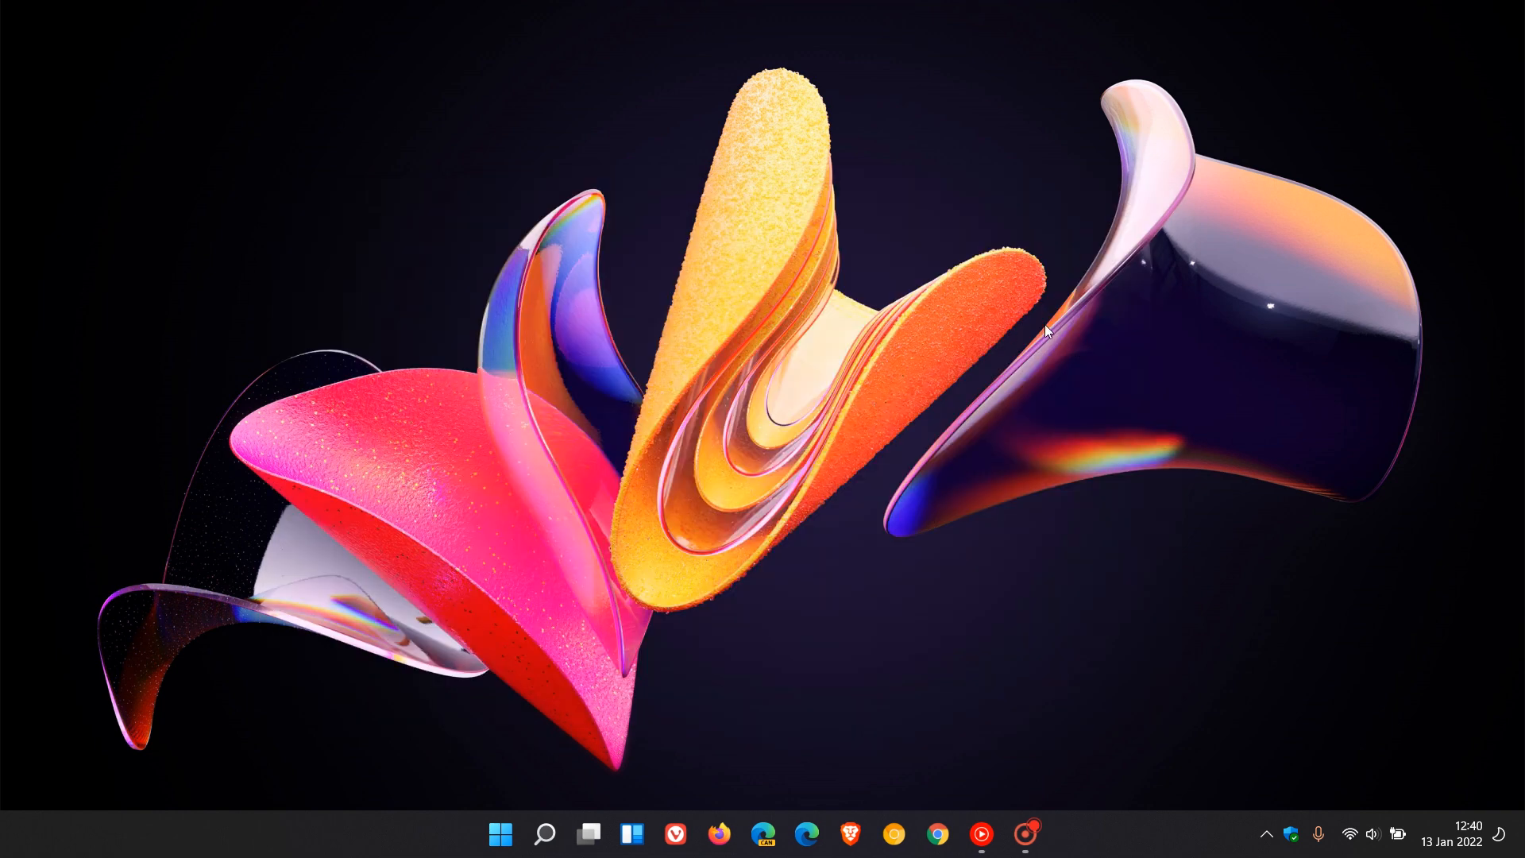